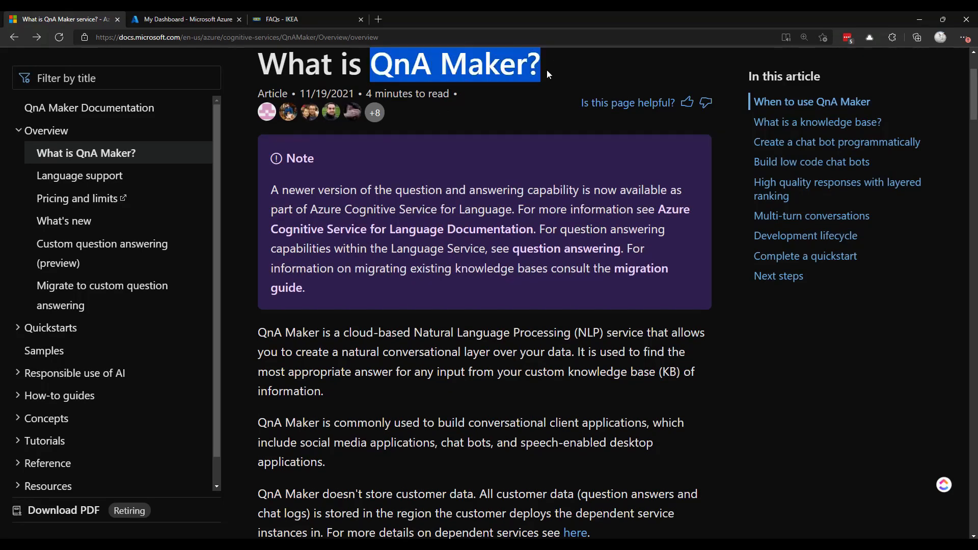
# - Finish with the article page and switch over to the Azure portal dashboard
pyautogui.click(466, 184)
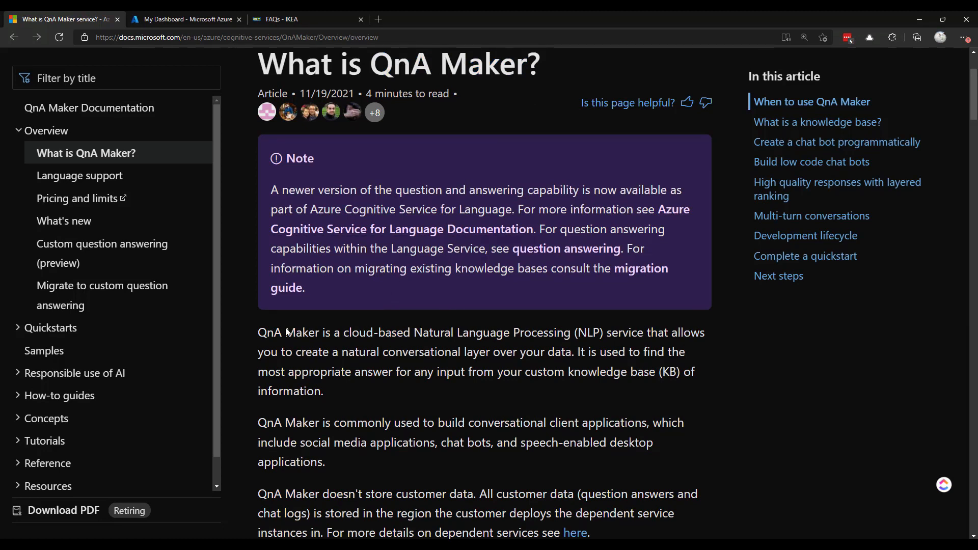
pyautogui.moveTo(483, 403)
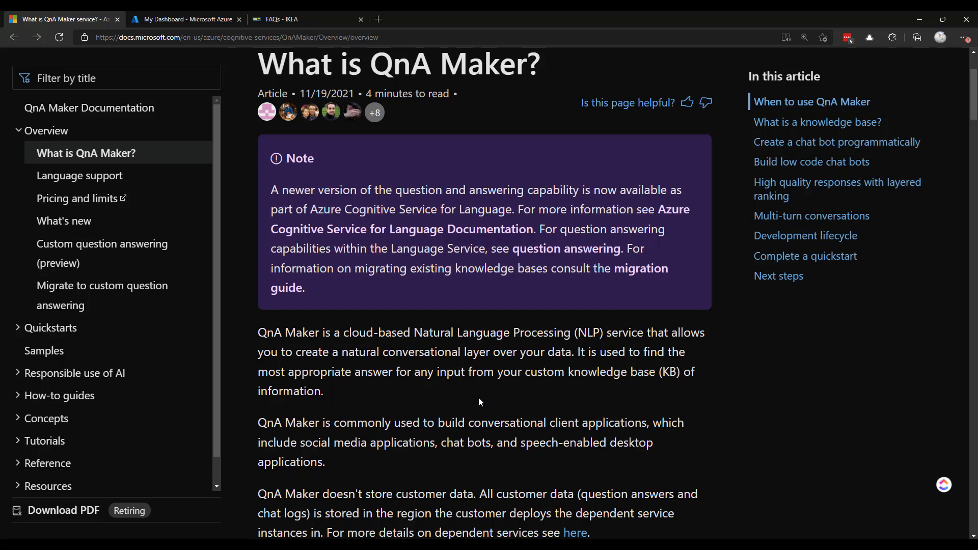
pyautogui.moveTo(484, 406)
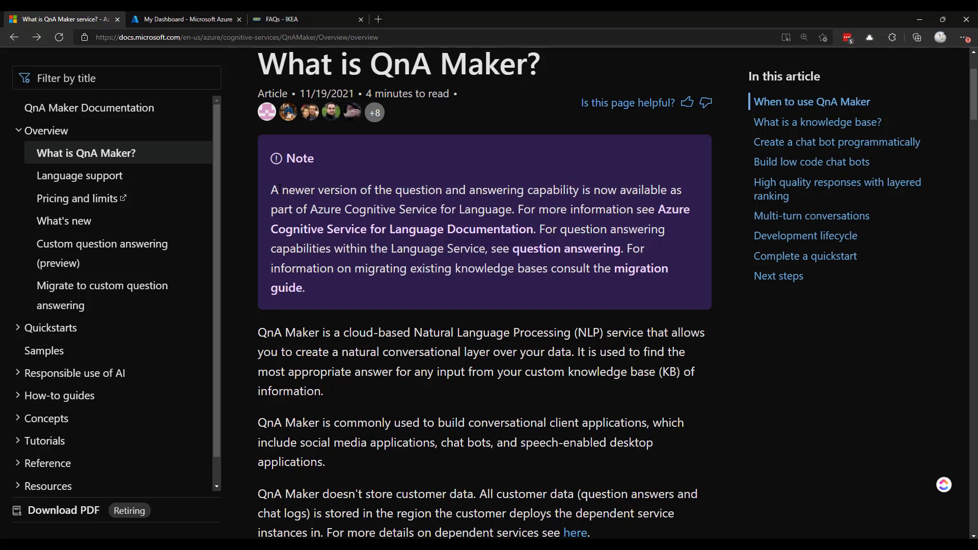
pyautogui.moveTo(281, 190); pyautogui.dragTo(572, 189)
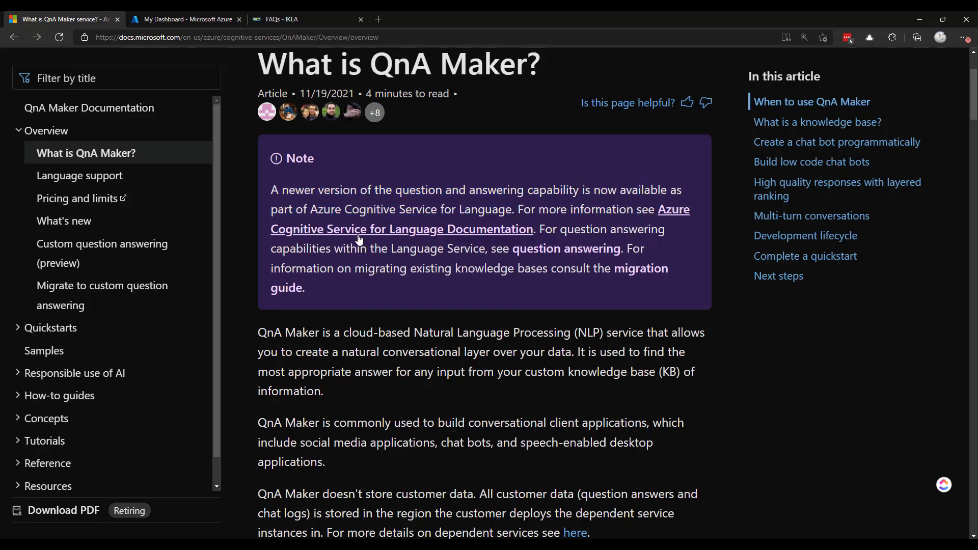
pyautogui.moveTo(504, 305)
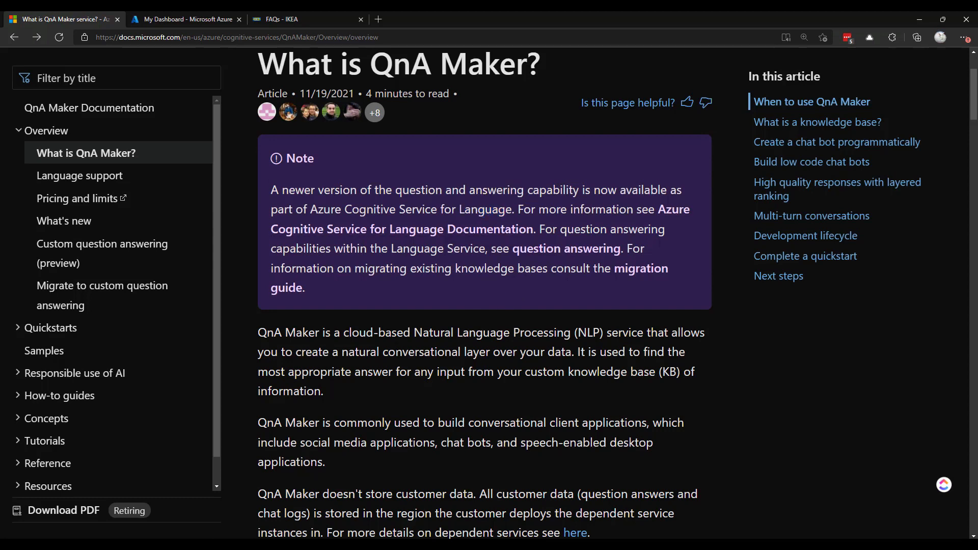
pyautogui.moveTo(453, 305)
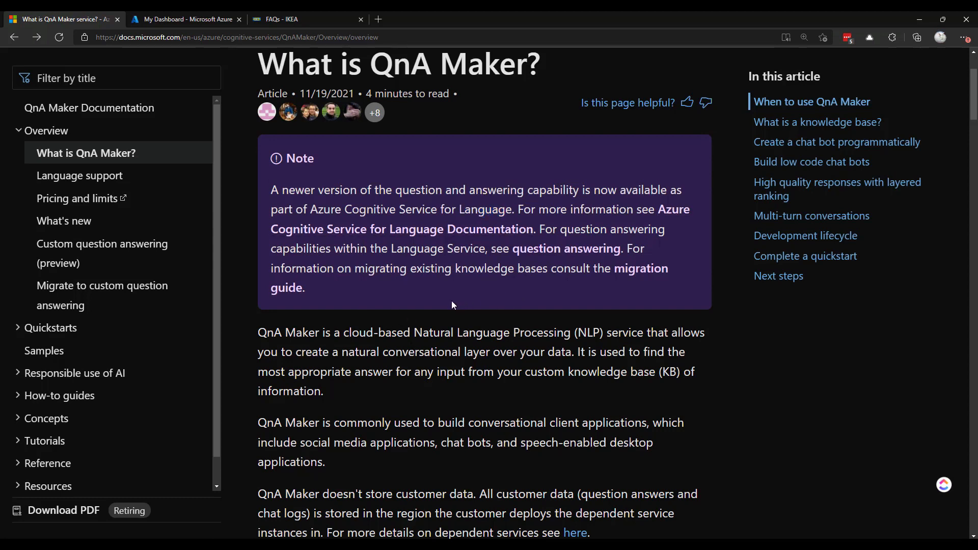
pyautogui.moveTo(488, 228)
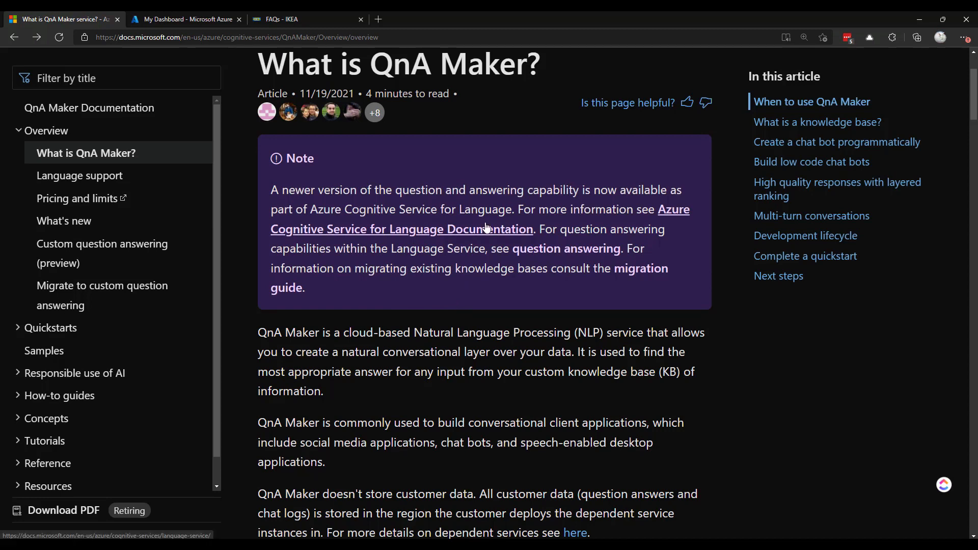
pyautogui.moveTo(467, 235)
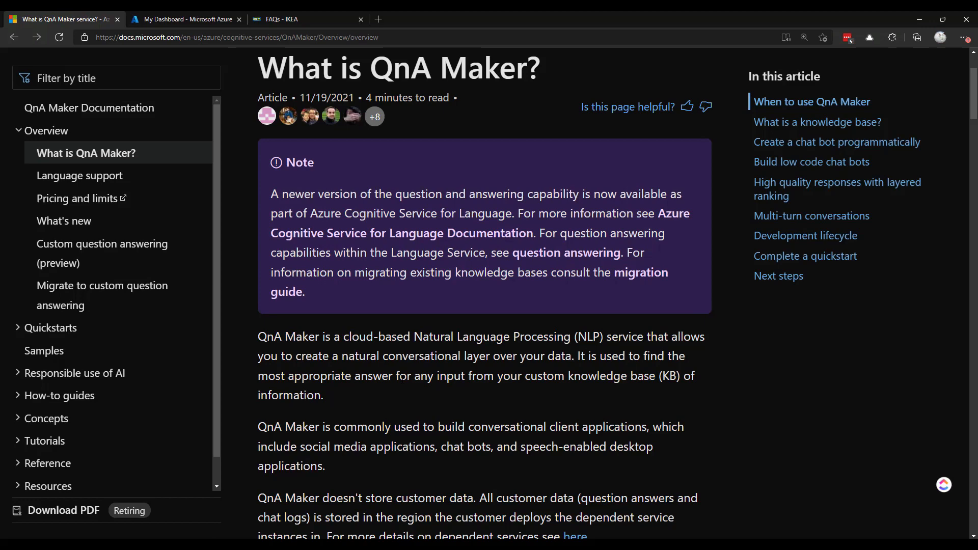
pyautogui.click(187, 18)
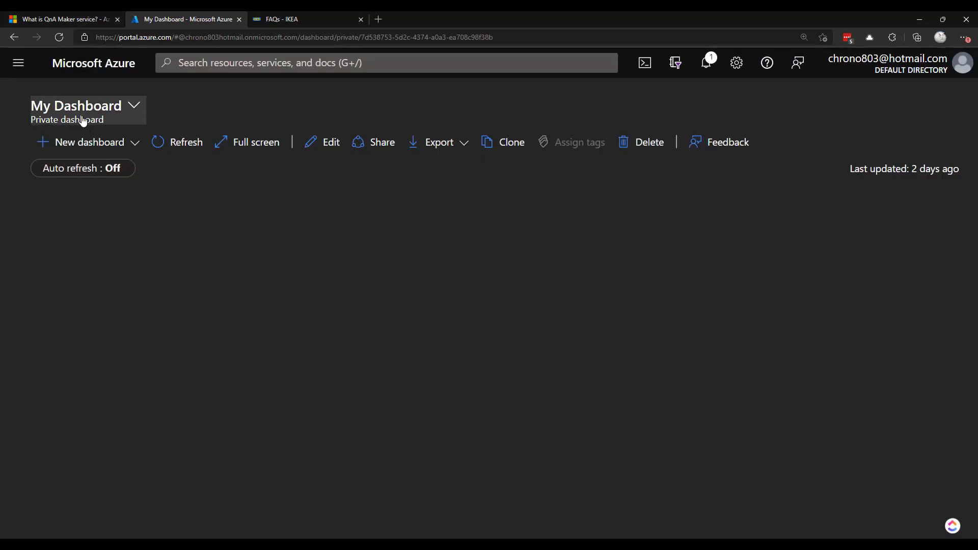
pyautogui.moveTo(50, 85)
pyautogui.write('qna')
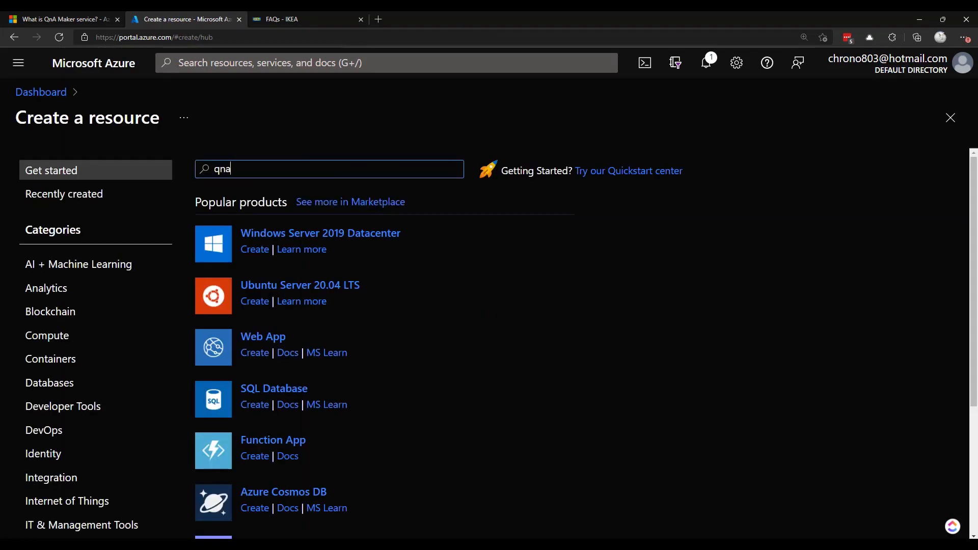
# - Start a QnA Maker resource with resource group demoRG and name ikeafaqdemo
pyautogui.write('QnA Maker')
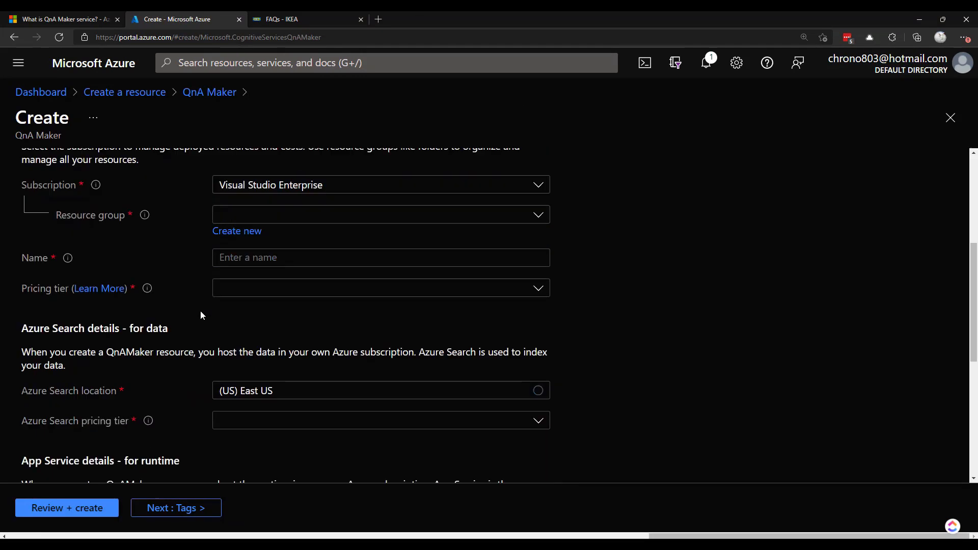
pyautogui.click(380, 214)
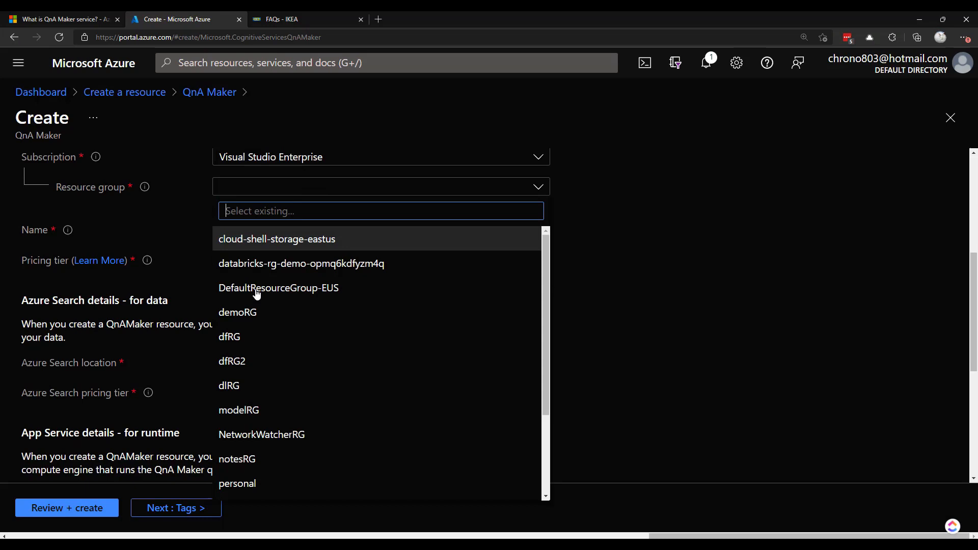
pyautogui.click(237, 313)
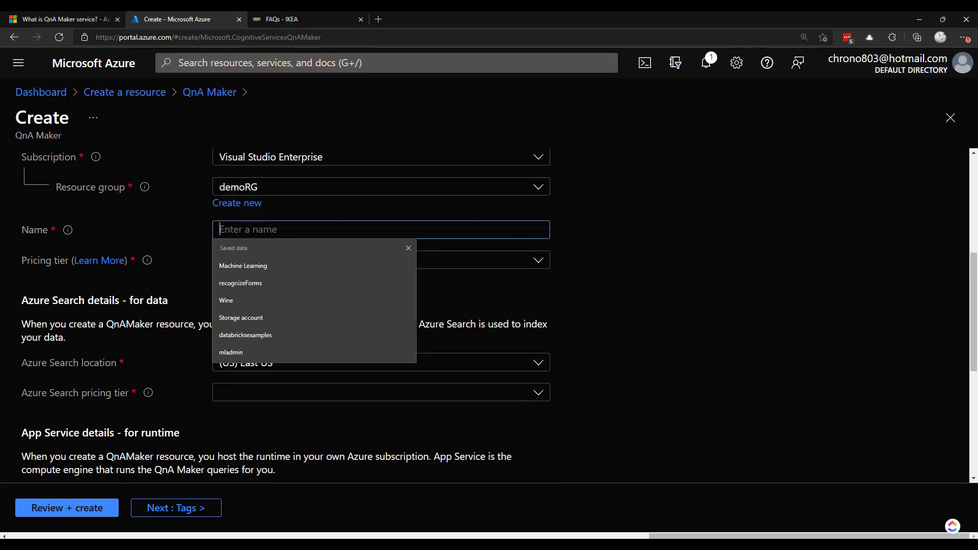
pyautogui.write('ikeafaqdemo')
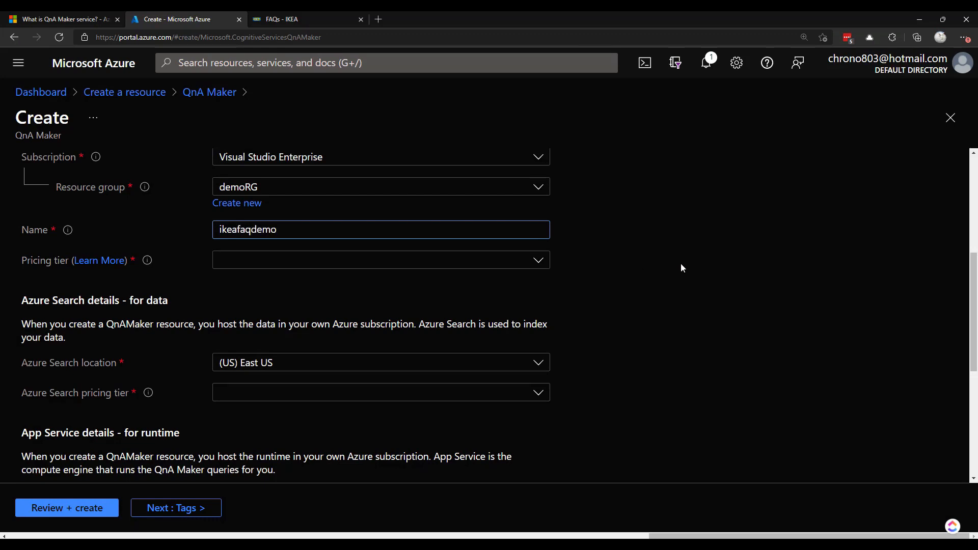
# - Glance at the IKEA FAQ page and return to the QnA Maker creation form
pyautogui.click(302, 18)
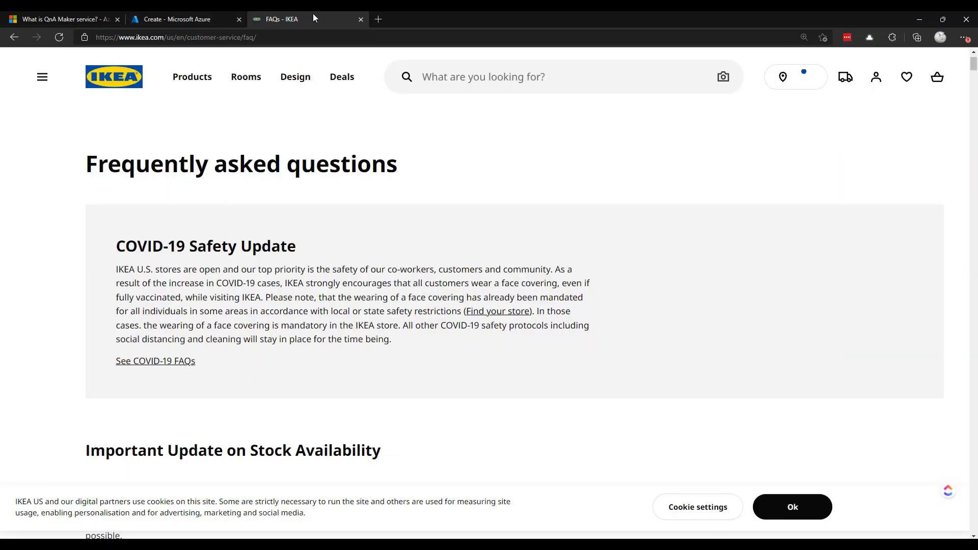
pyautogui.moveTo(320, 336)
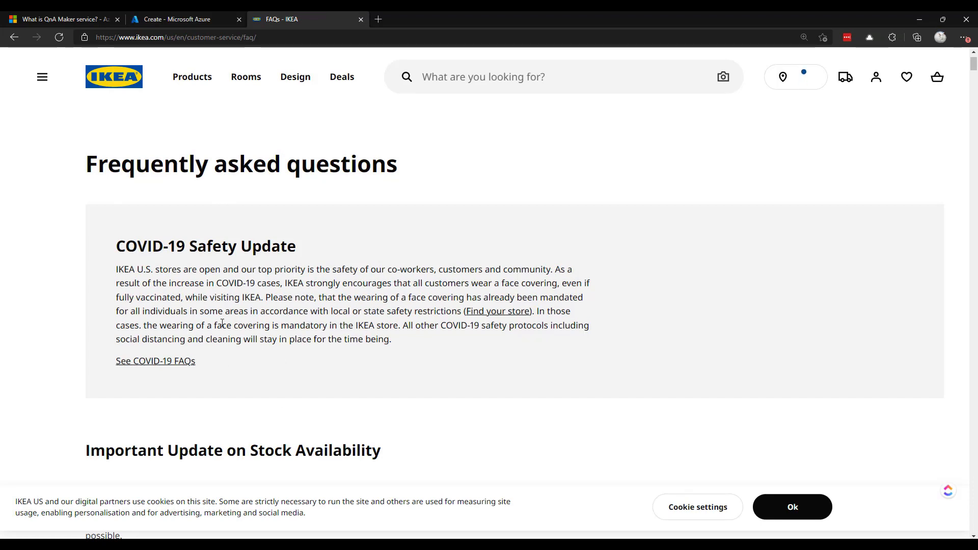
pyautogui.click(66, 19)
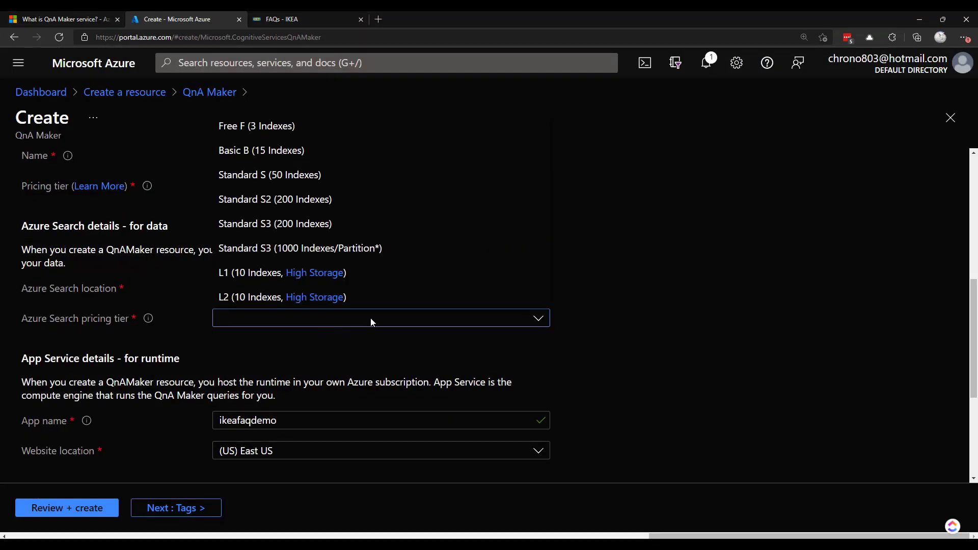
pyautogui.moveTo(315, 131)
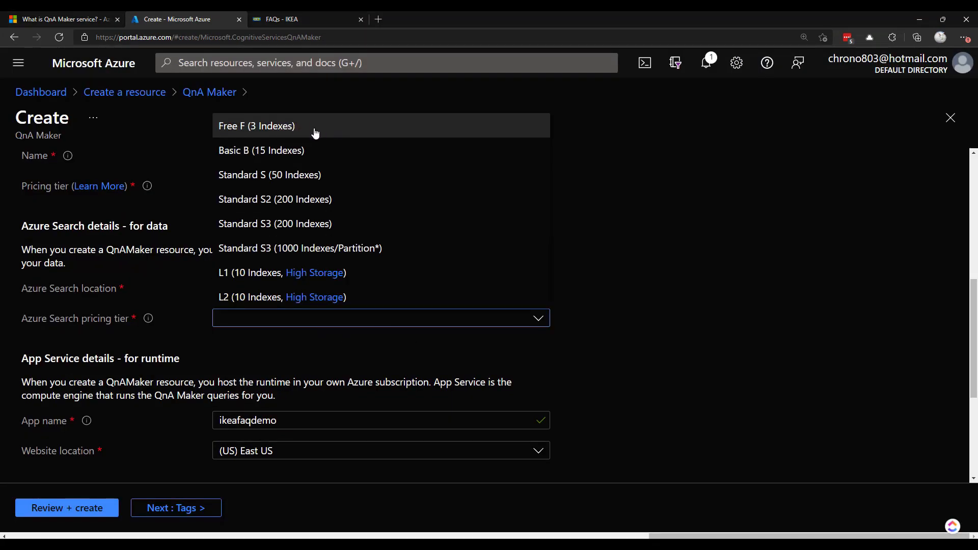
pyautogui.moveTo(301, 133)
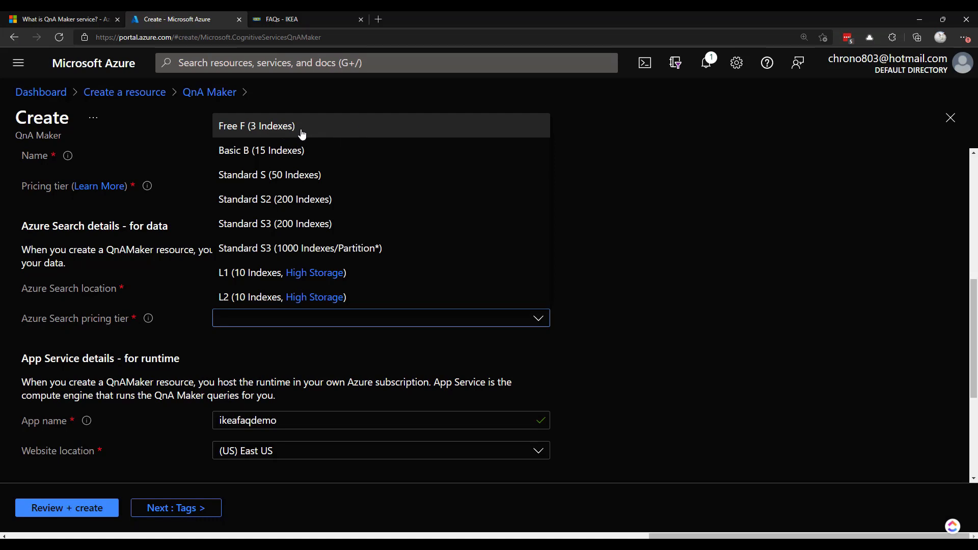
pyautogui.moveTo(364, 138)
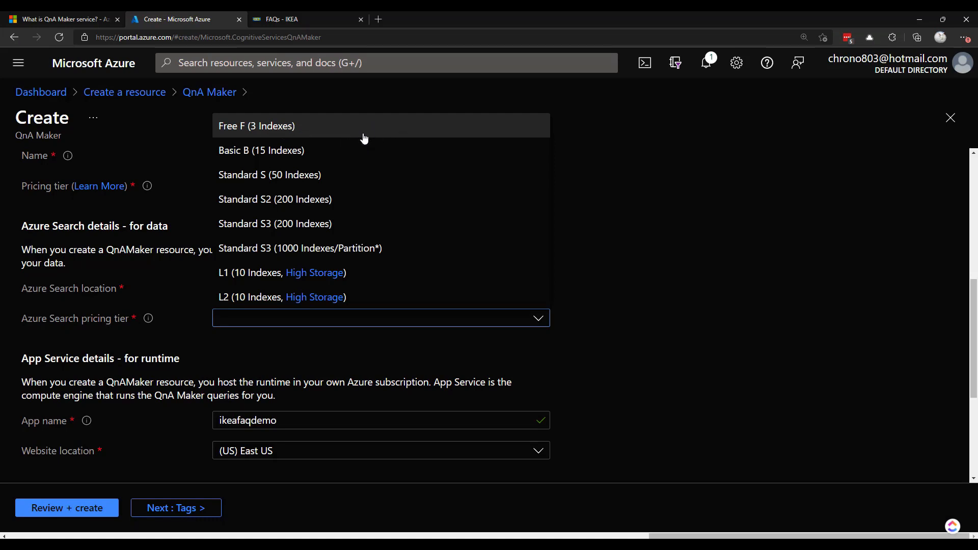
# - Choose Free F (3 Indexes) as the Azure Search pricing tier for ikeafaqdemo
pyautogui.click(257, 126)
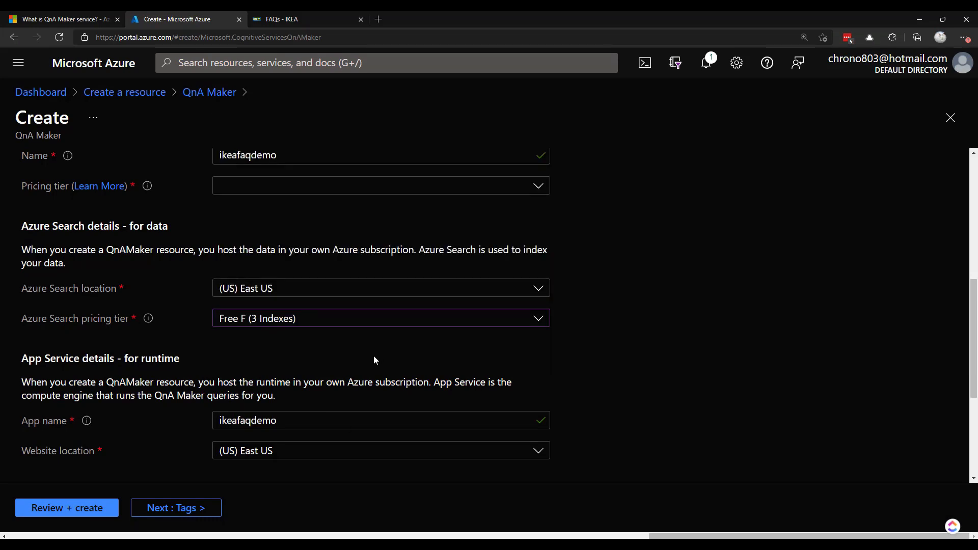
pyautogui.scroll(-3)
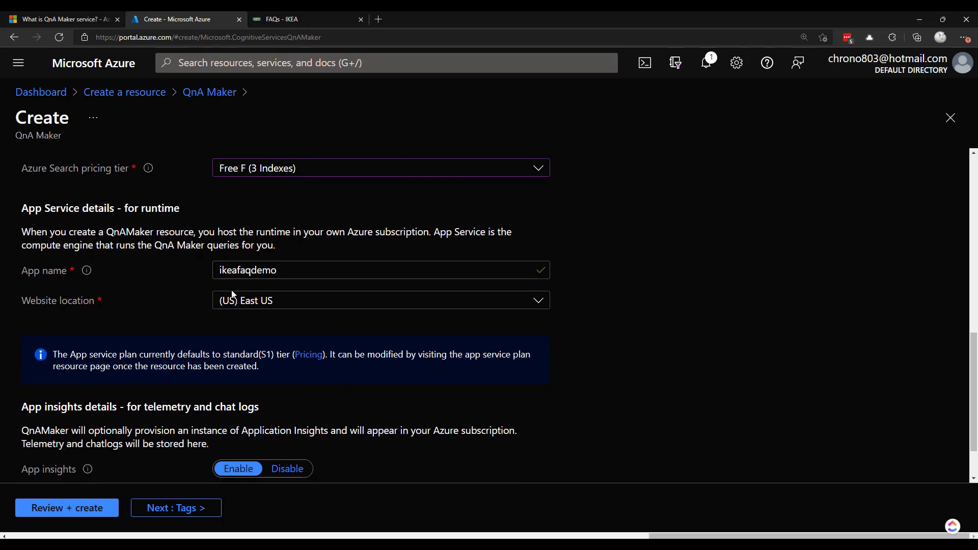
pyautogui.moveTo(269, 309)
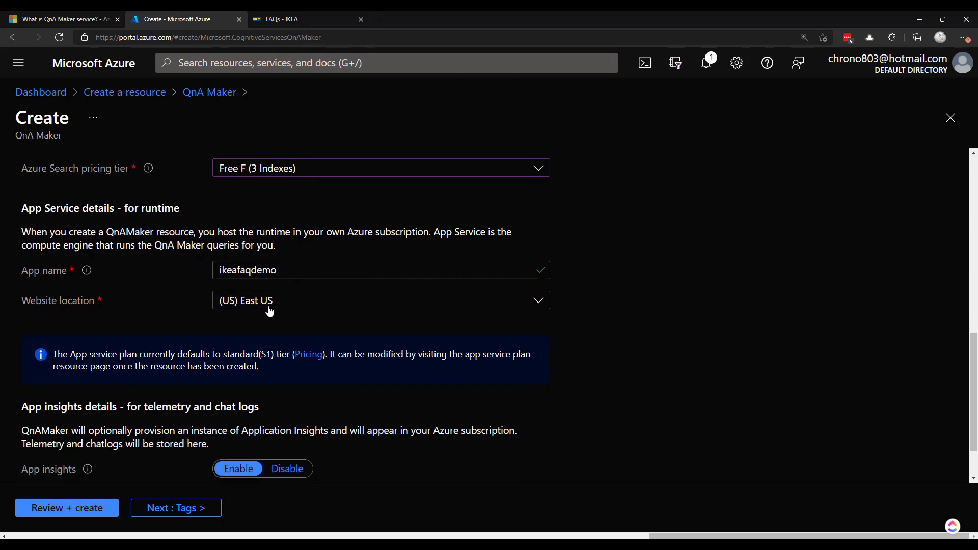
pyautogui.moveTo(350, 336)
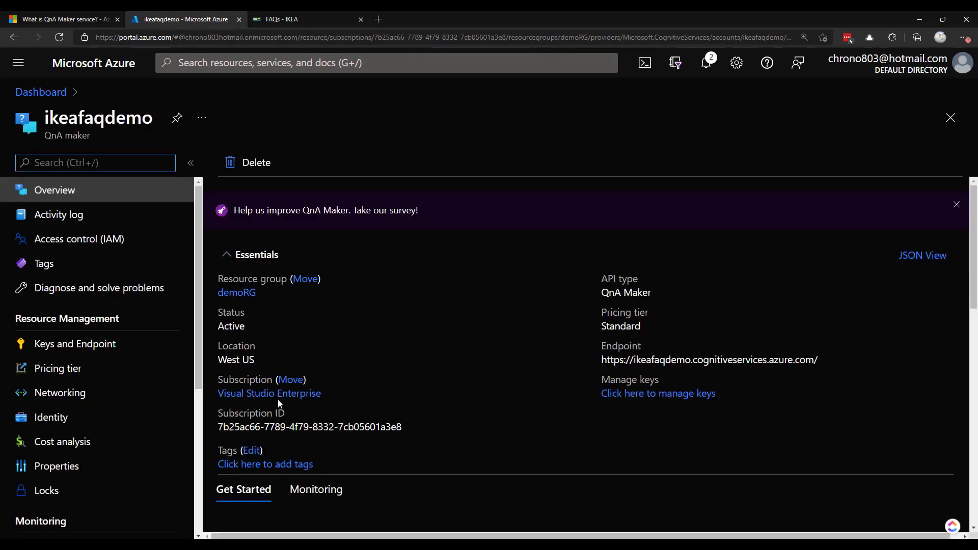
pyautogui.scroll(-3)
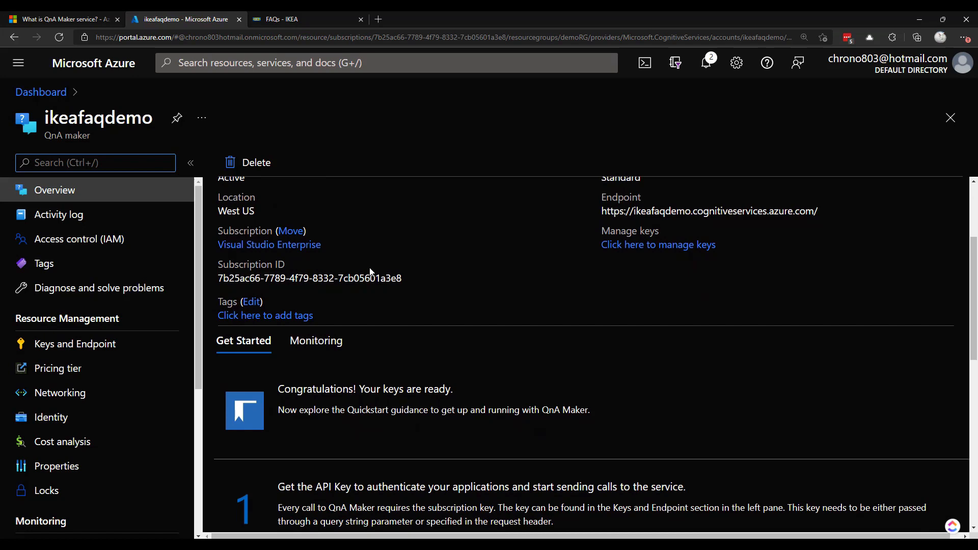
pyautogui.scroll(-3)
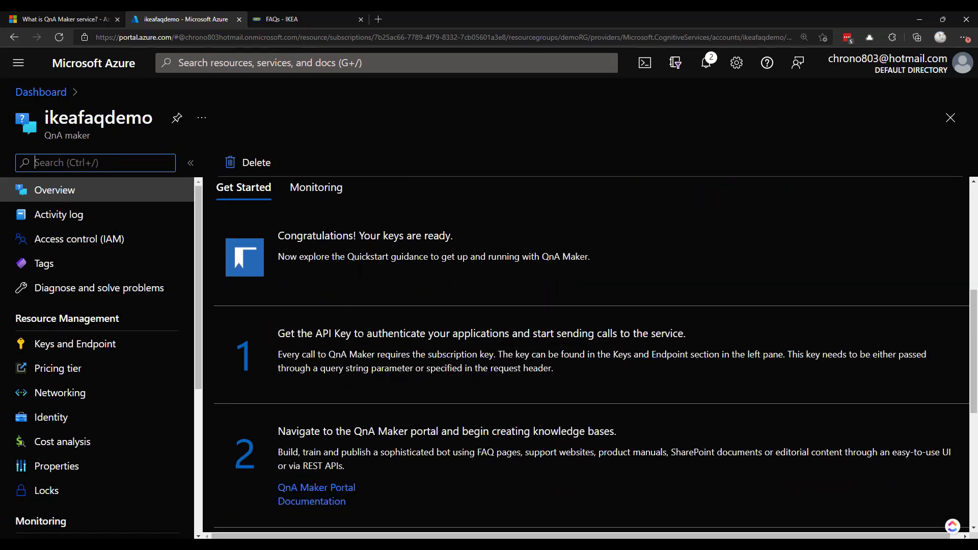
pyautogui.scroll(-3)
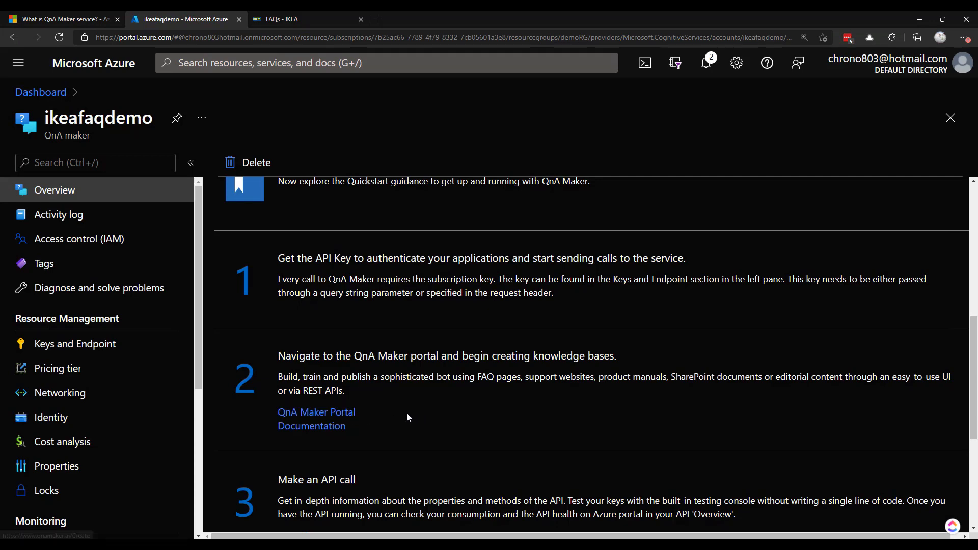
pyautogui.moveTo(316, 416)
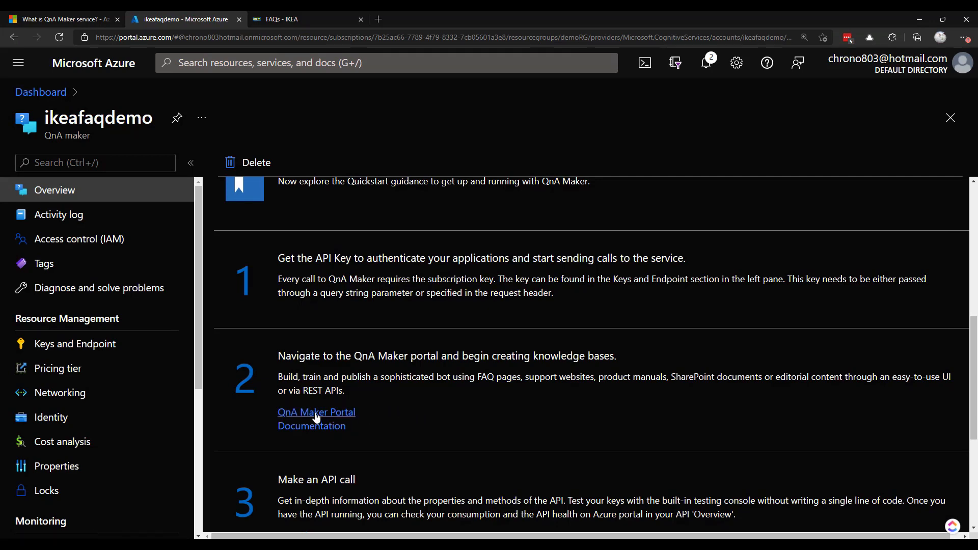
# - In the QnA Maker portal, connect the new knowledge base to the ikeafaqdemo service in English
pyautogui.click(316, 412)
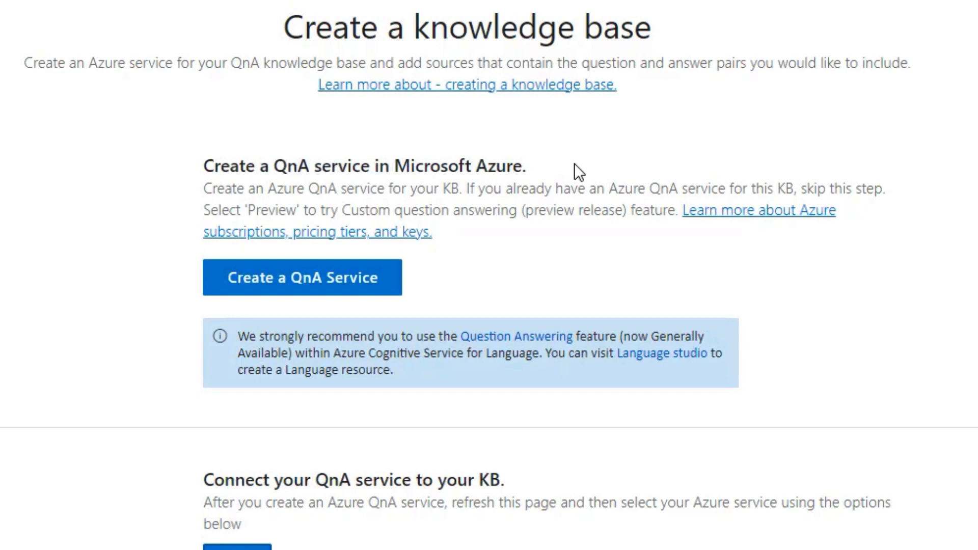
pyautogui.moveTo(11, 350)
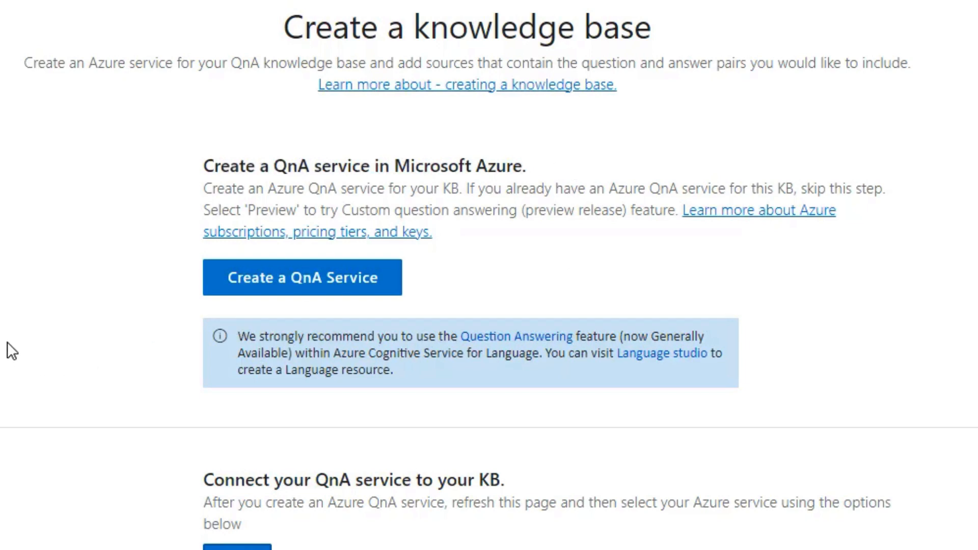
pyautogui.scroll(-3)
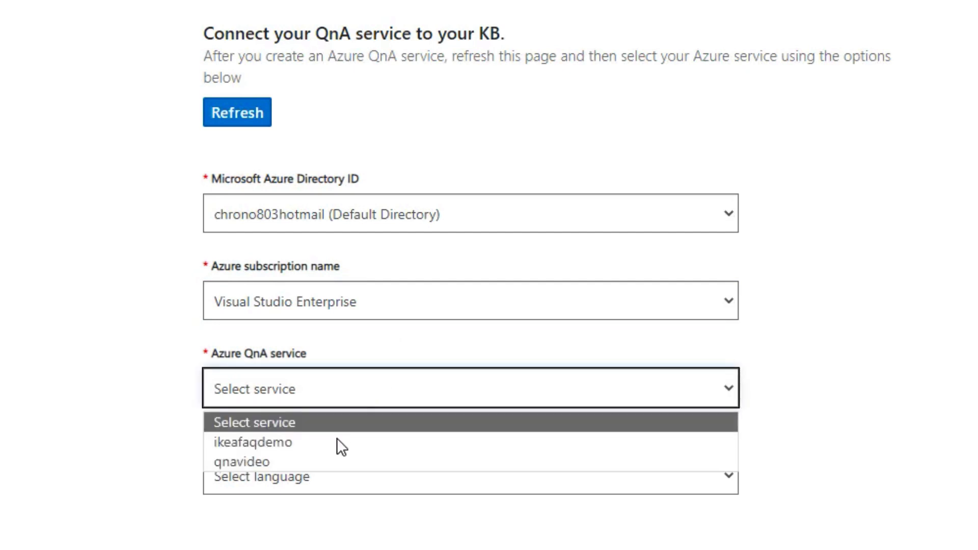
pyautogui.click(251, 442)
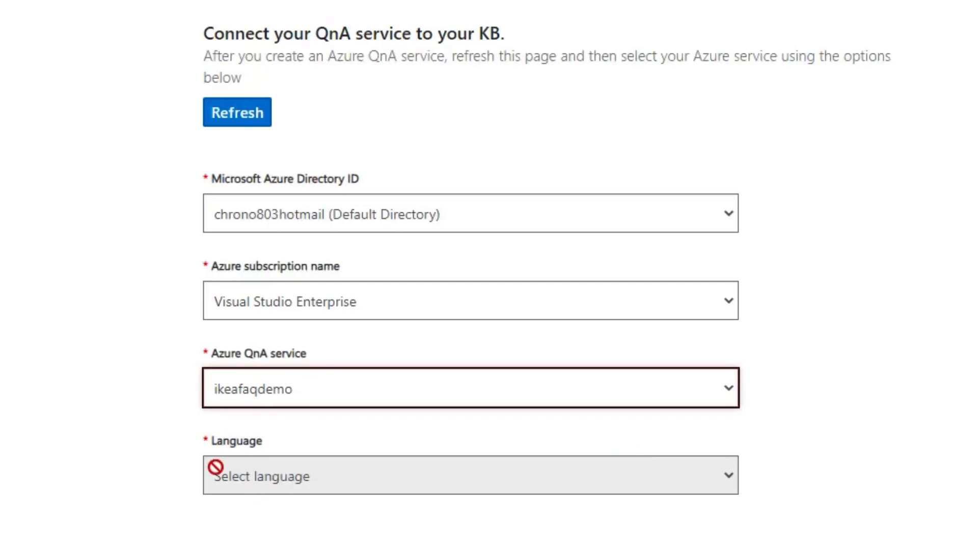
pyautogui.click(470, 477)
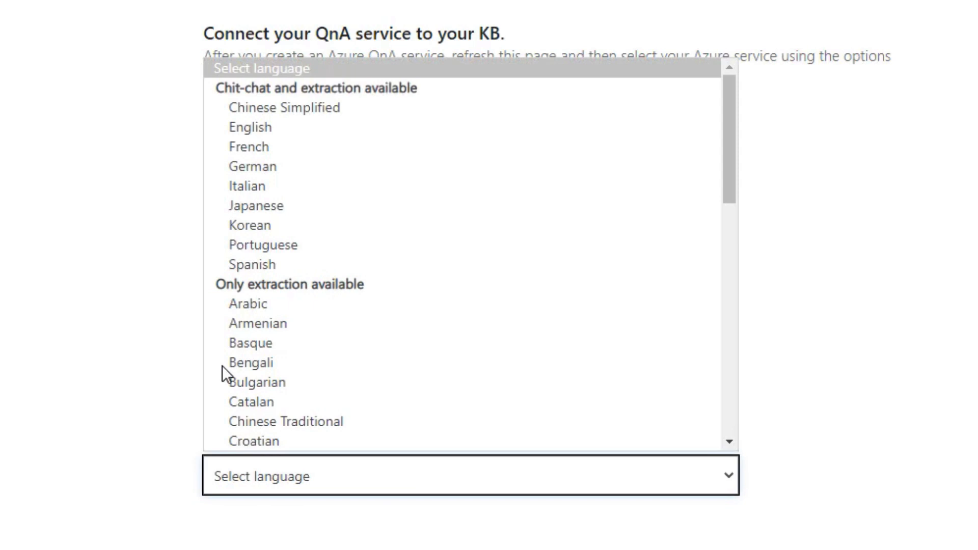
pyautogui.moveTo(364, 405)
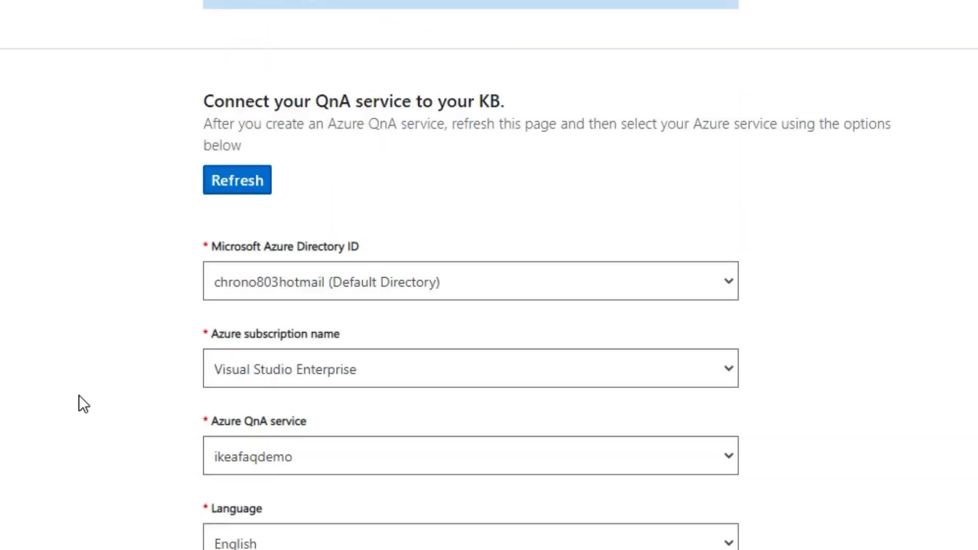
# - Name the knowledge base ikea and move on to the Populate your KB section
pyautogui.scroll(-3)
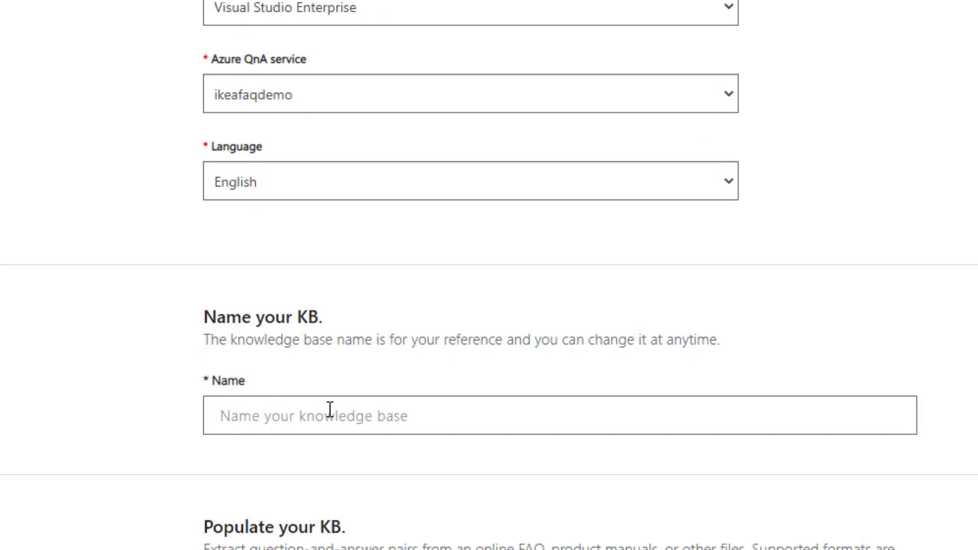
pyautogui.write('ikea')
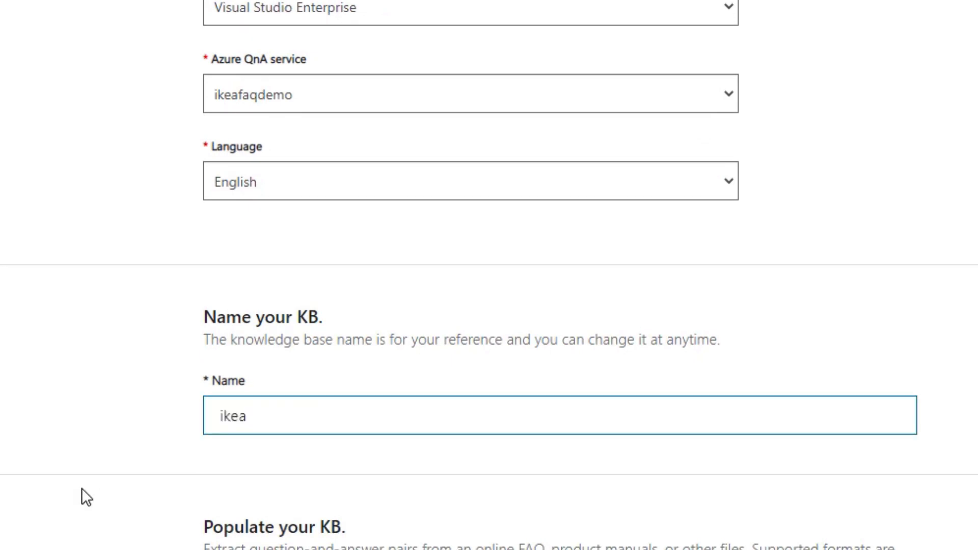
pyautogui.scroll(-3)
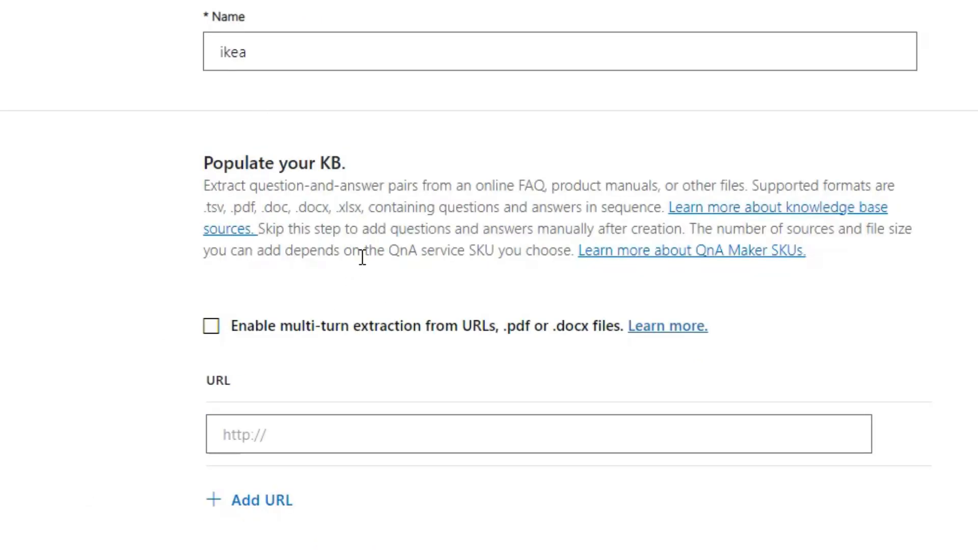
pyautogui.scroll(-3)
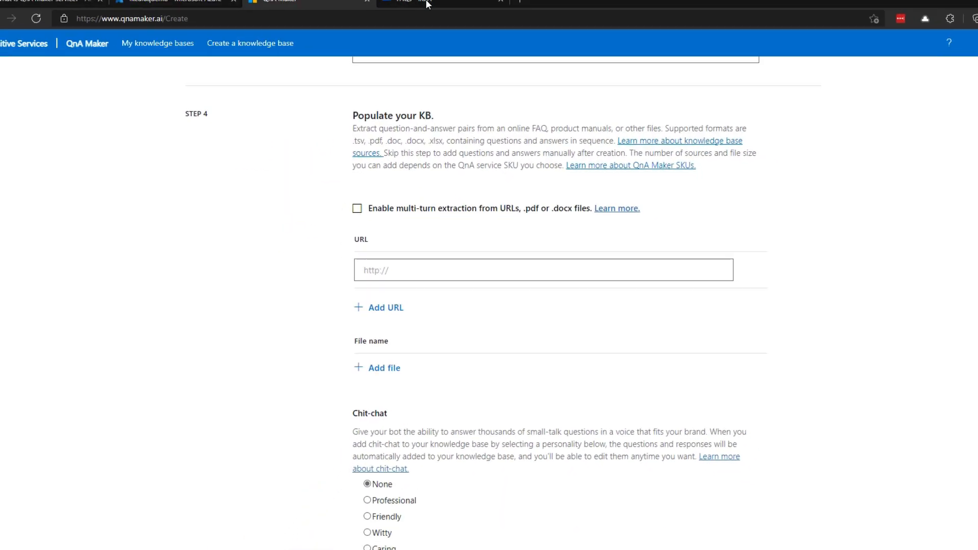
# - Use the IKEA customer-service FAQ URL as the KB source, leaving chit-chat at None
pyautogui.click(428, 7)
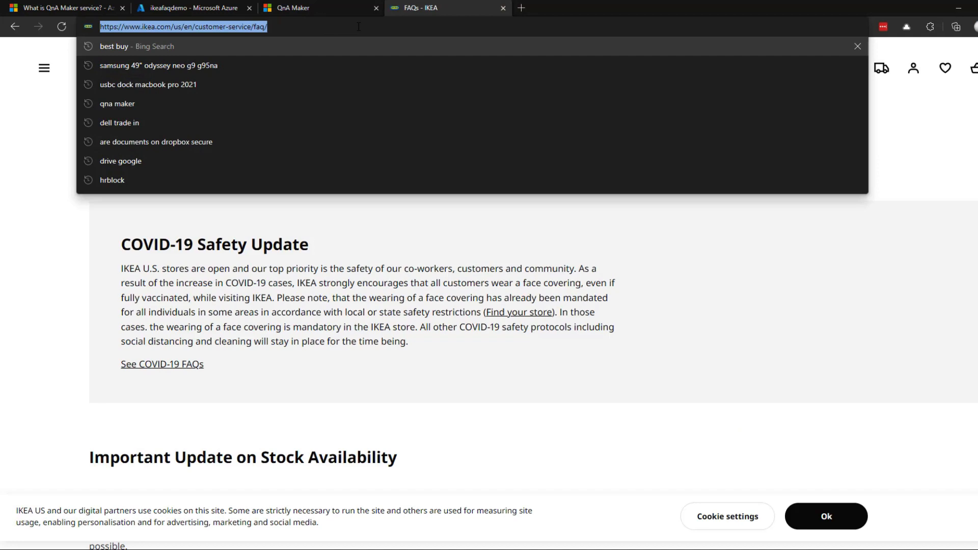
pyautogui.click(290, 8)
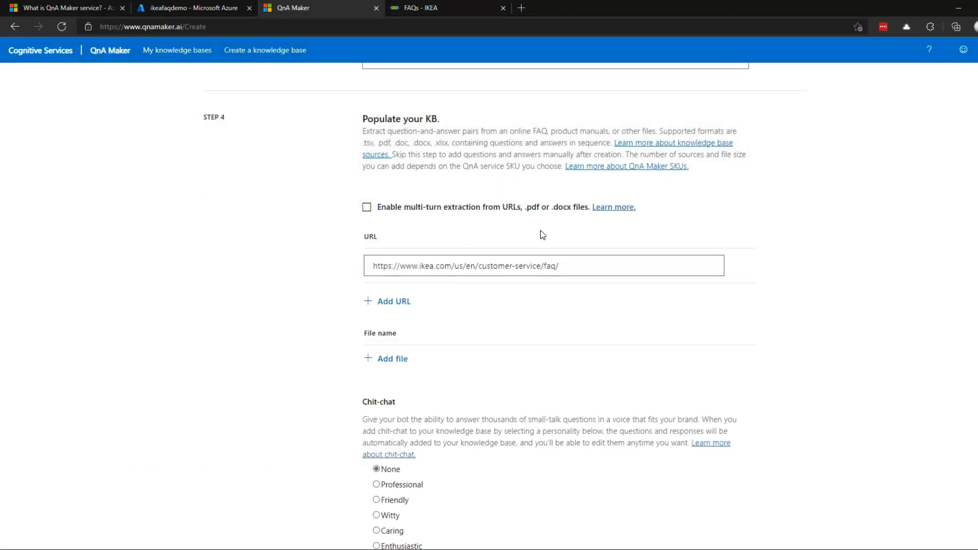
pyautogui.scroll(-3)
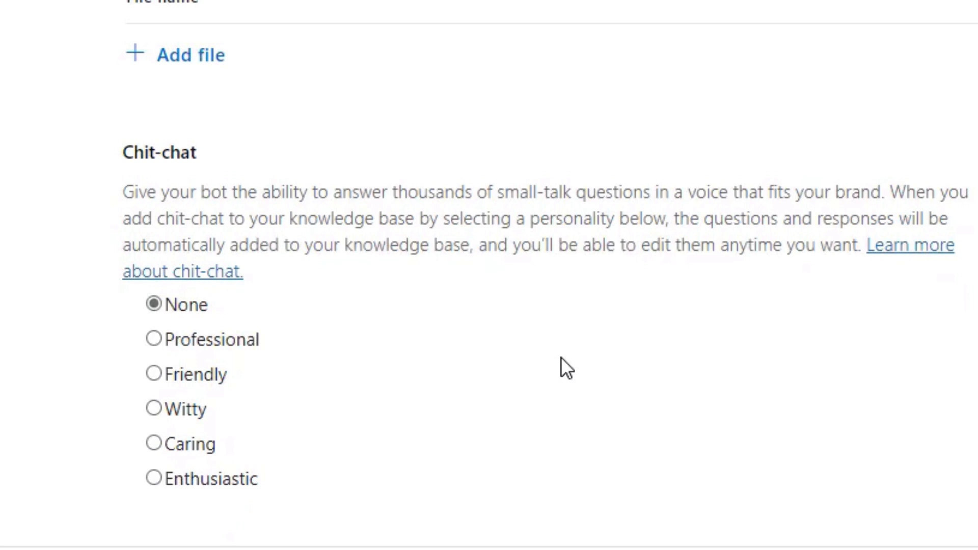
pyautogui.moveTo(516, 362)
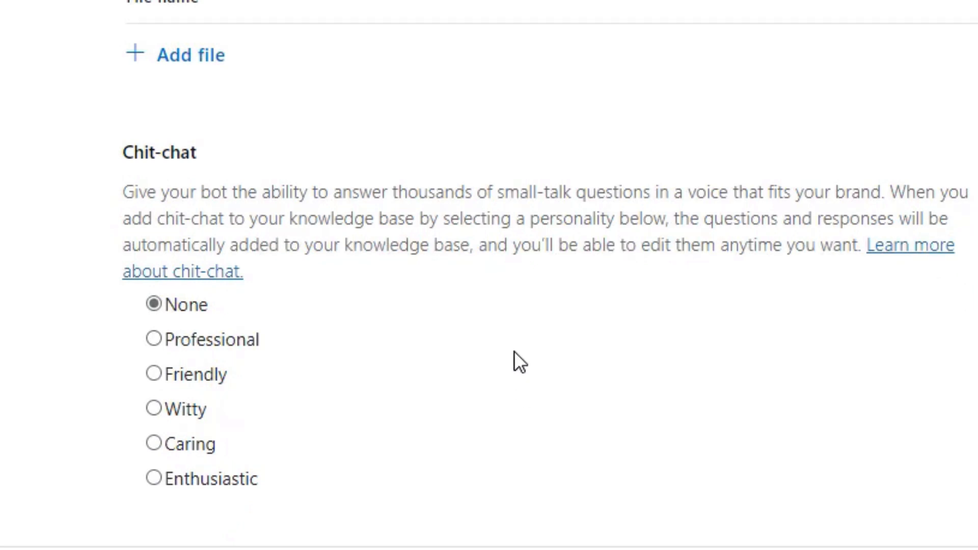
pyautogui.moveTo(501, 261)
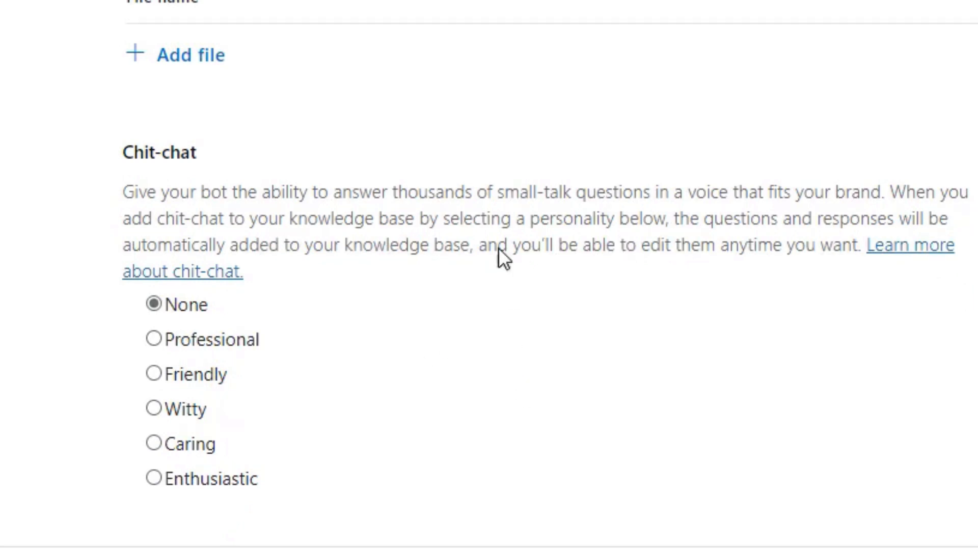
pyautogui.moveTo(246, 355)
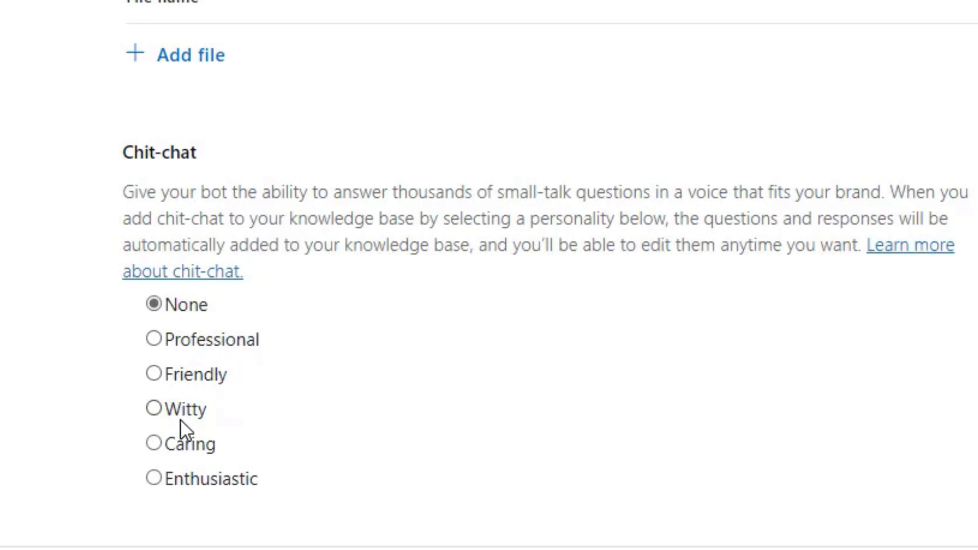
pyautogui.moveTo(249, 377)
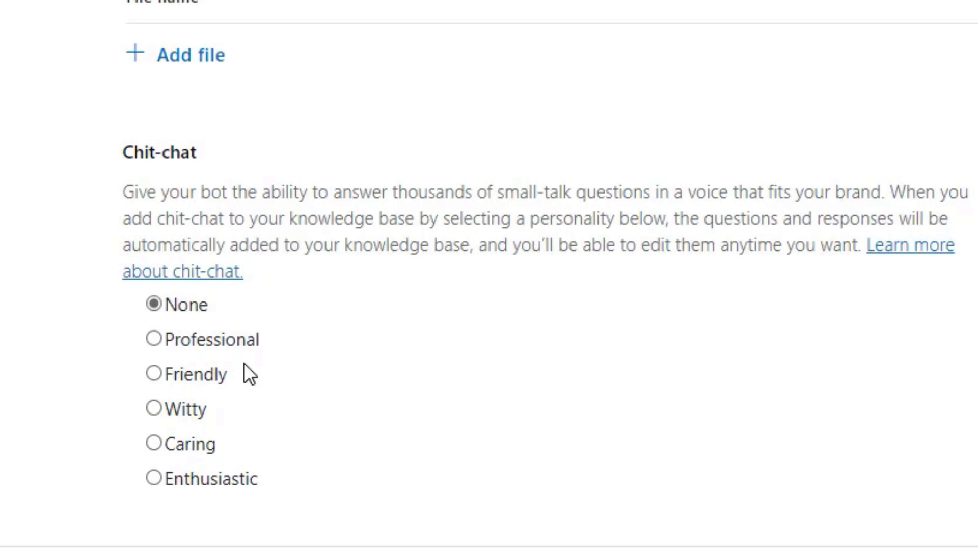
pyautogui.moveTo(283, 314)
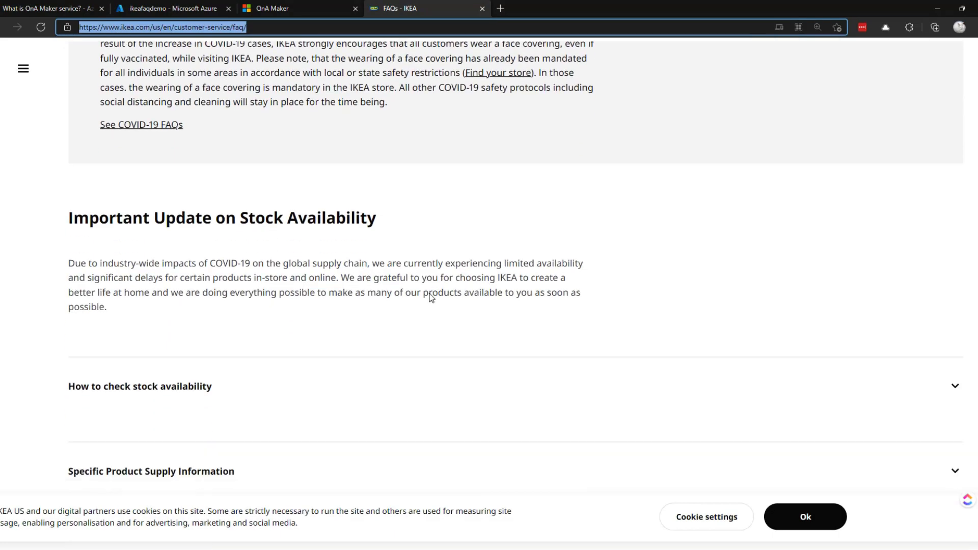
# - Scroll the IKEA FAQ questions down to the Other section and return to QnA Maker
pyautogui.scroll(-3)
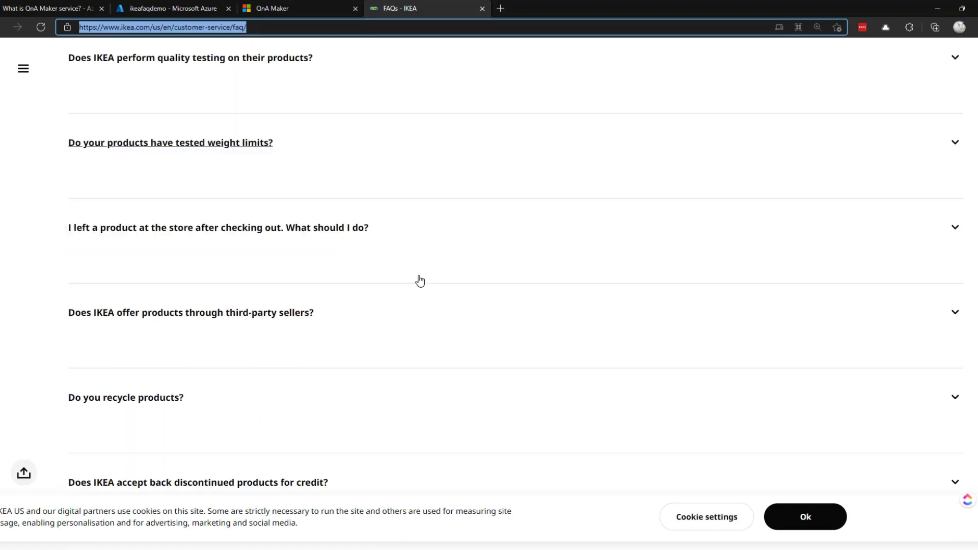
pyautogui.scroll(-3)
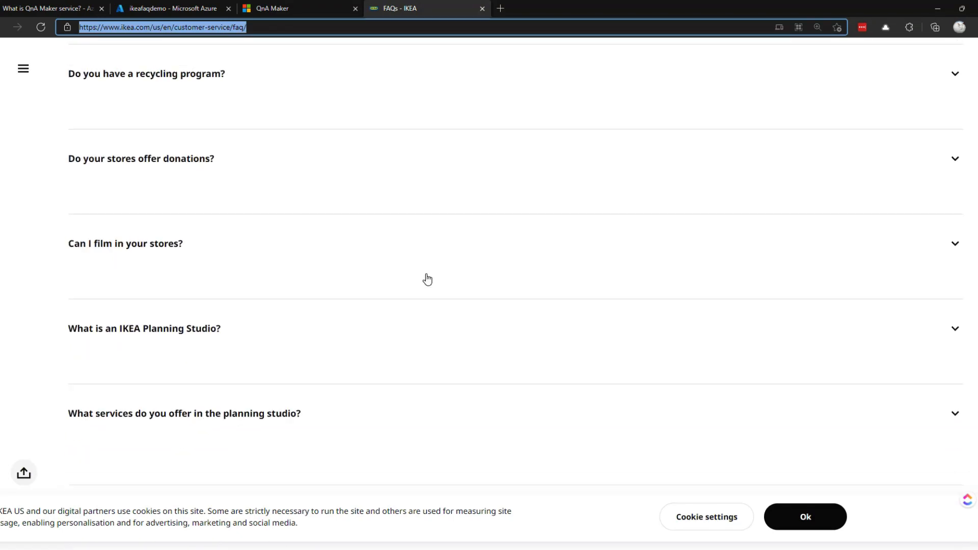
pyautogui.scroll(-3)
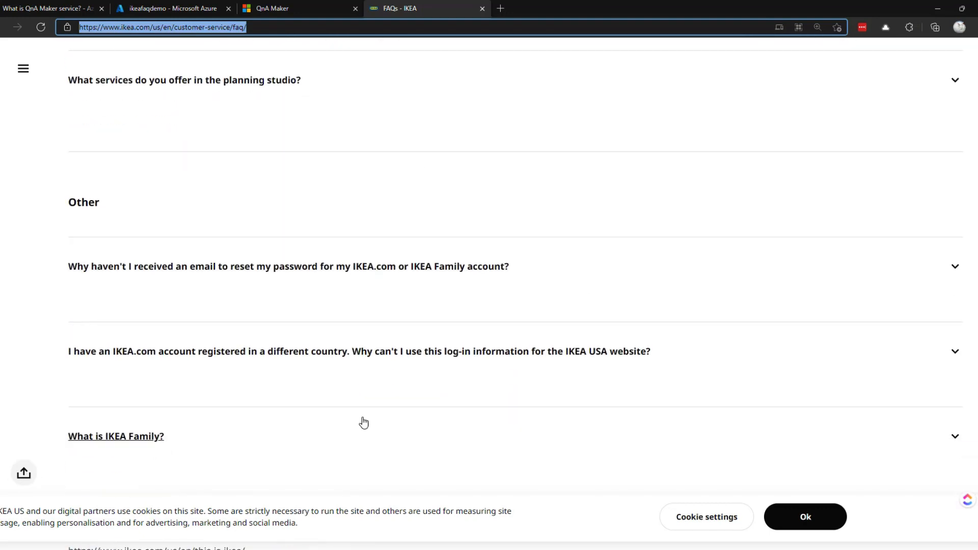
pyautogui.click(278, 8)
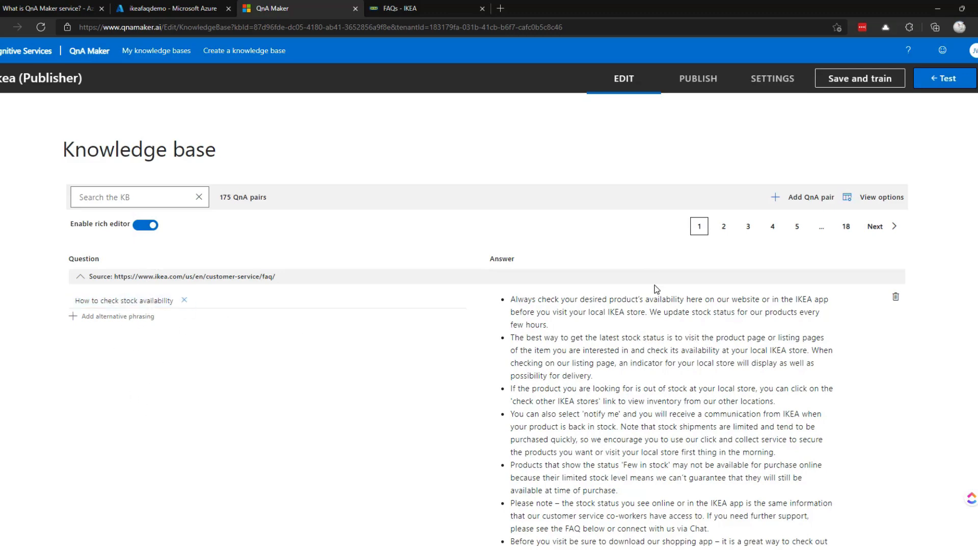
pyautogui.scroll(-3)
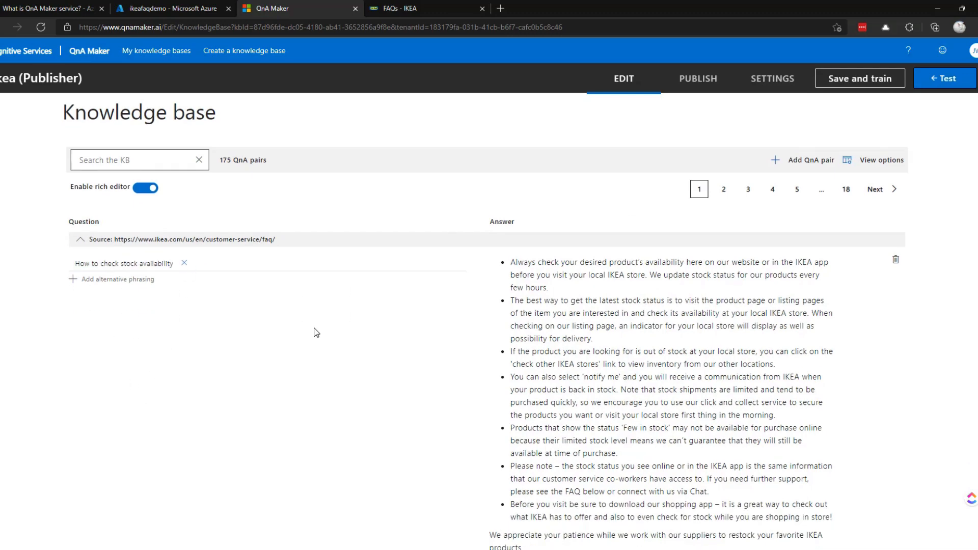
pyautogui.scroll(-3)
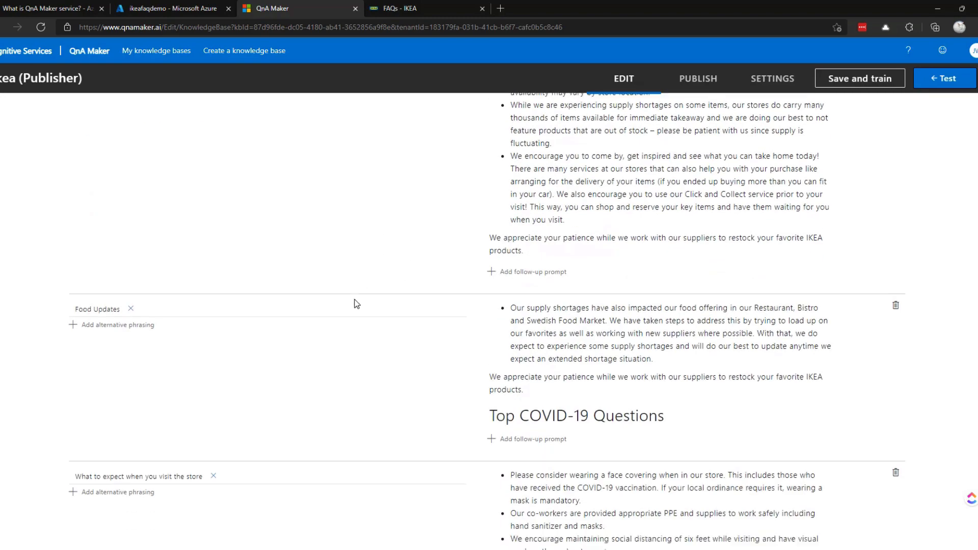
pyautogui.scroll(-3)
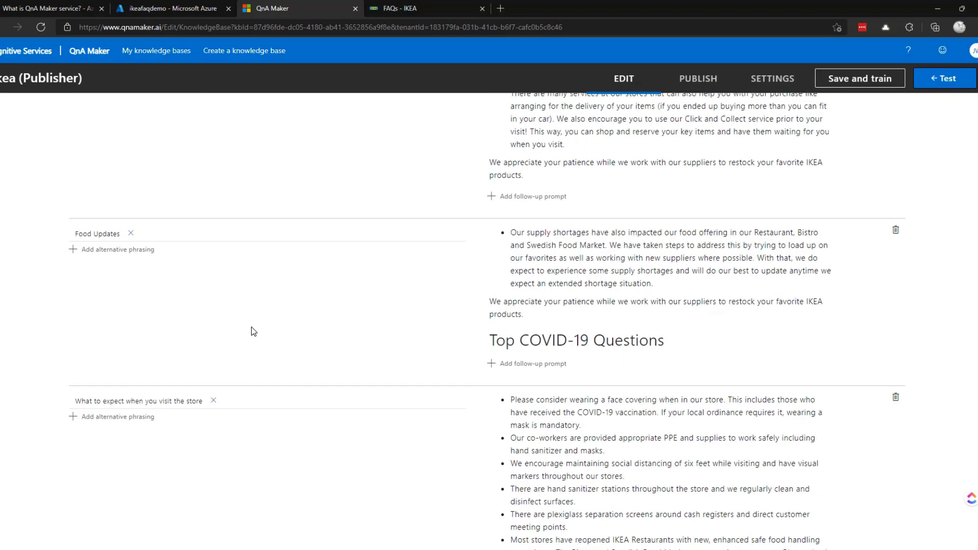
pyautogui.scroll(-3)
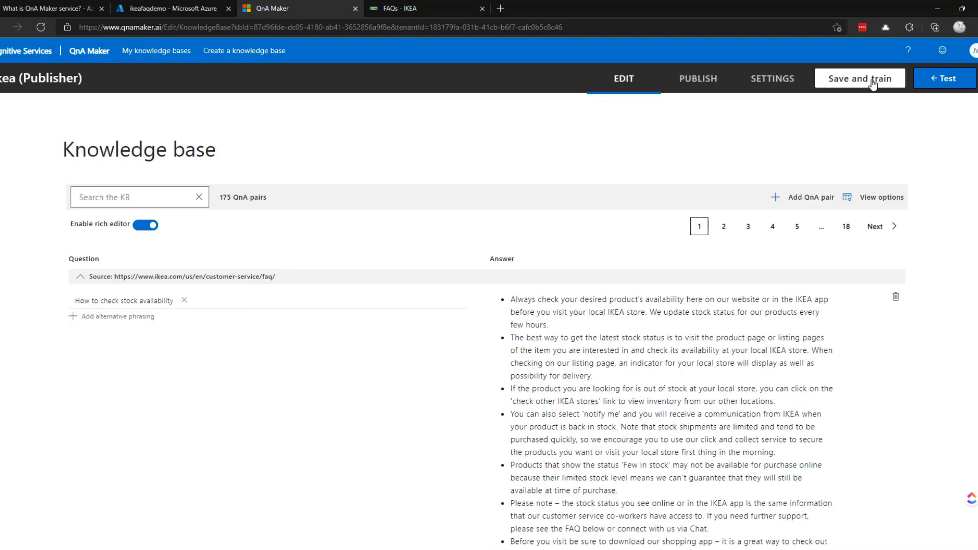
pyautogui.click(860, 77)
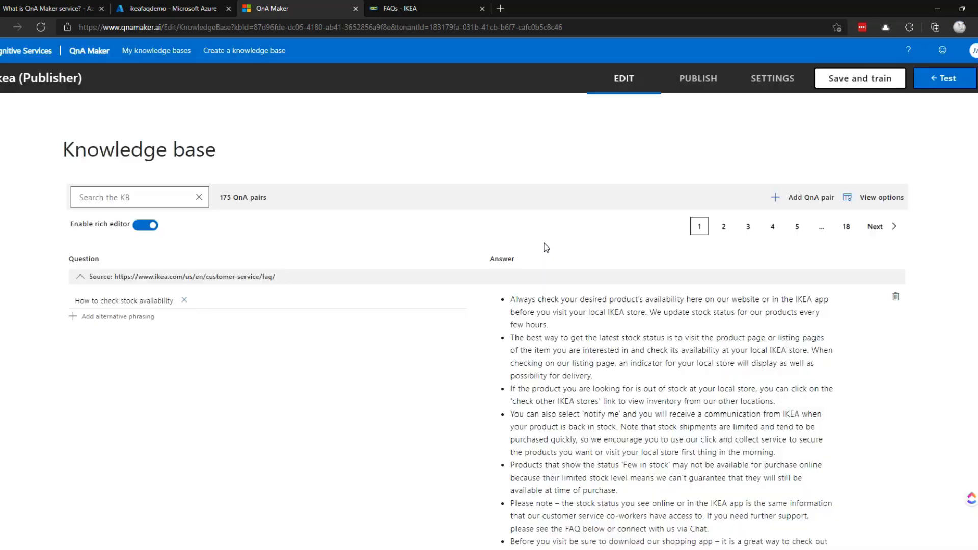
pyautogui.moveTo(417, 338)
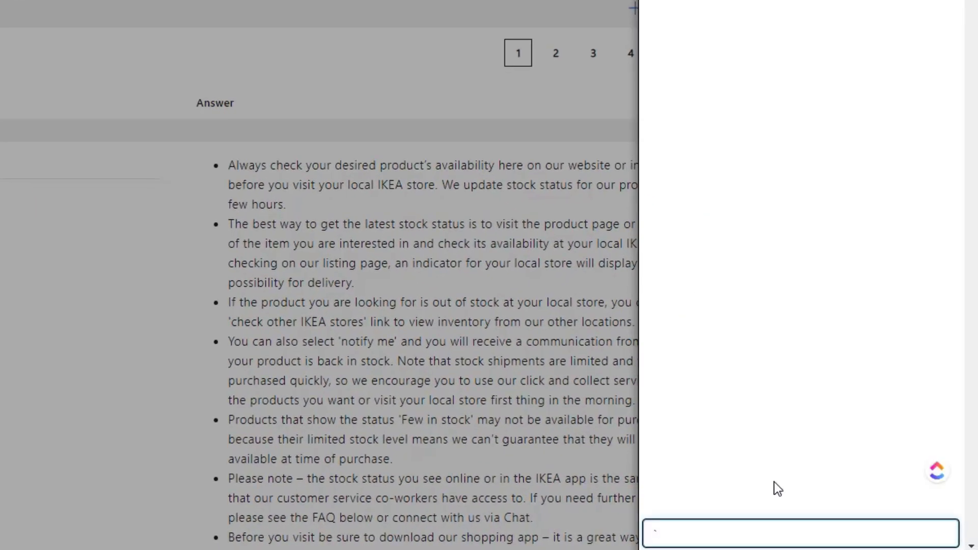
pyautogui.write('how')
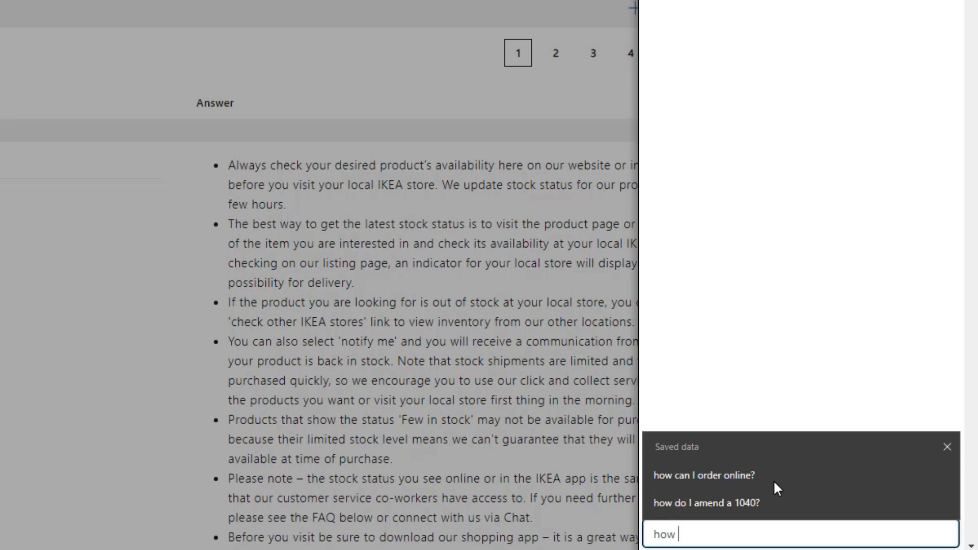
pyautogui.write('how to check stock a')
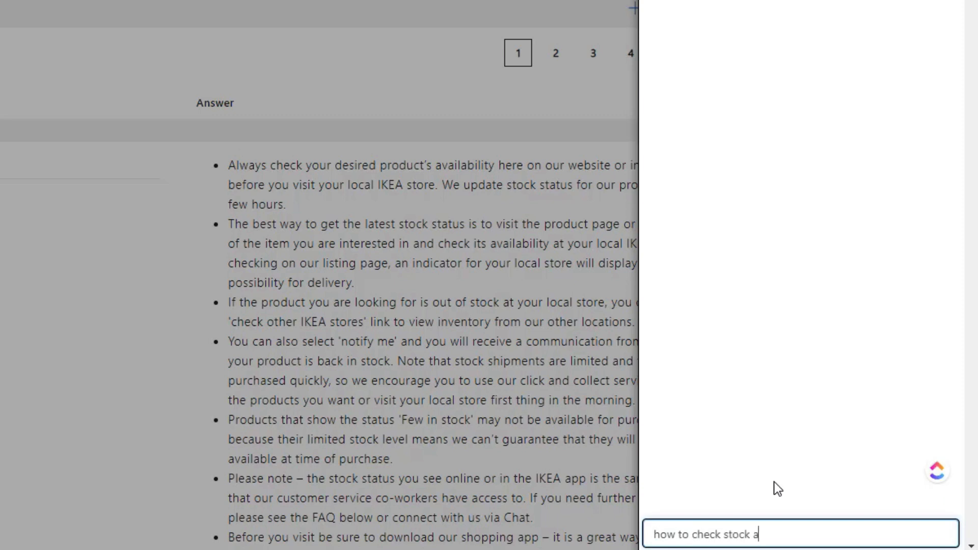
pyautogui.press('Enter')
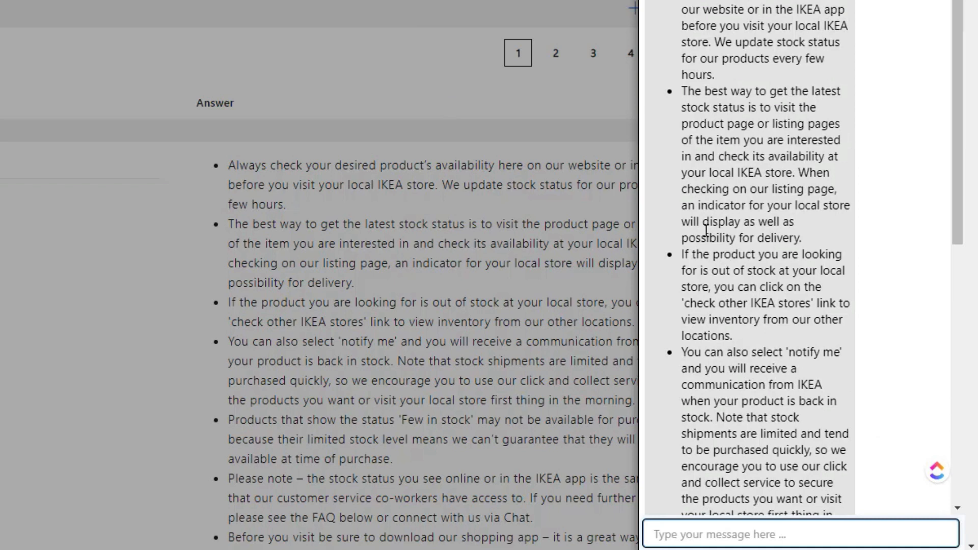
pyautogui.moveTo(268, 205)
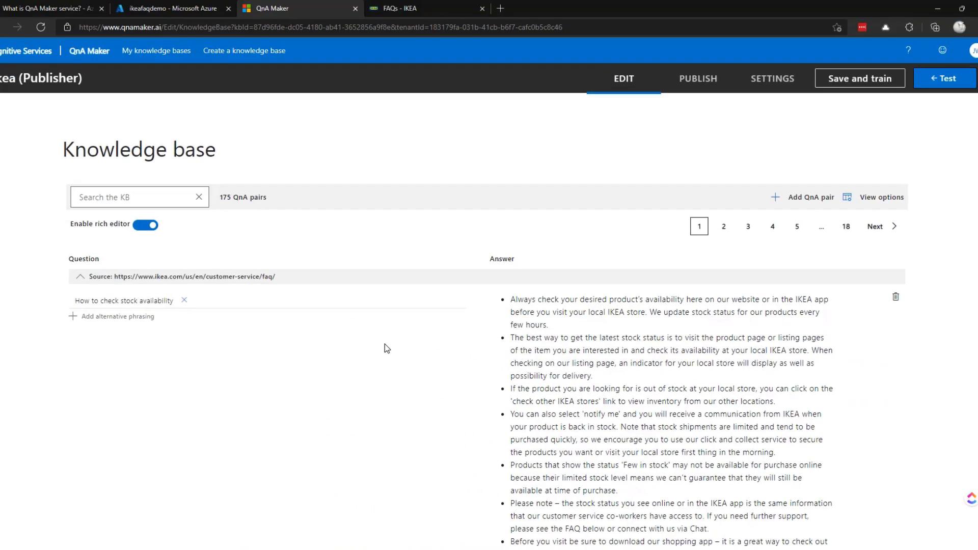
# - Add an editorial pair 'This is a question' answered 'This is an answer' with a smiley emoji
pyautogui.click(811, 198)
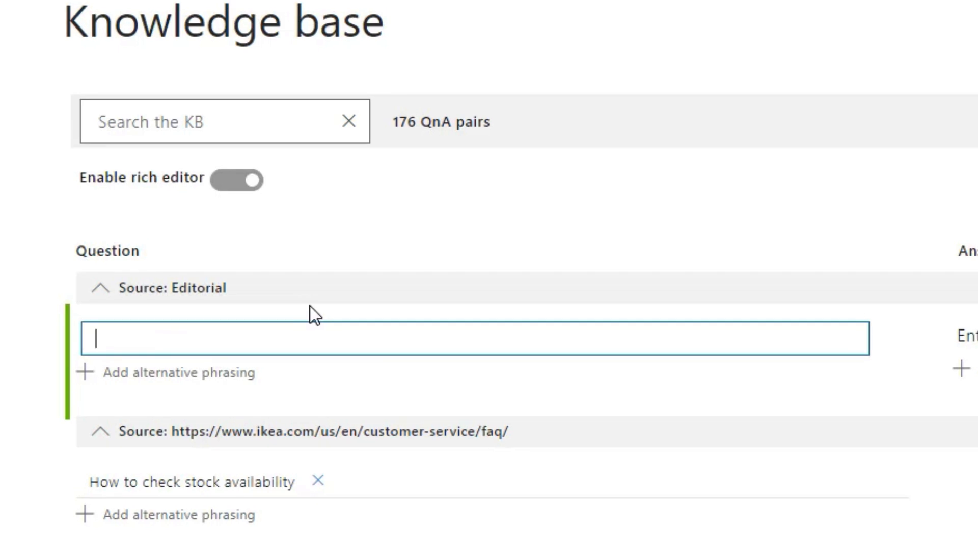
pyautogui.write('This is a question')
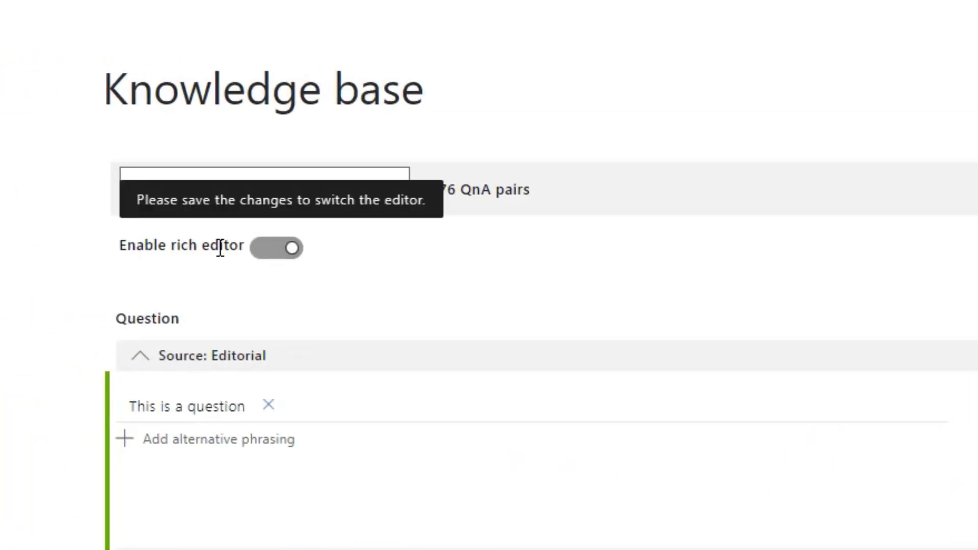
pyautogui.moveTo(526, 312)
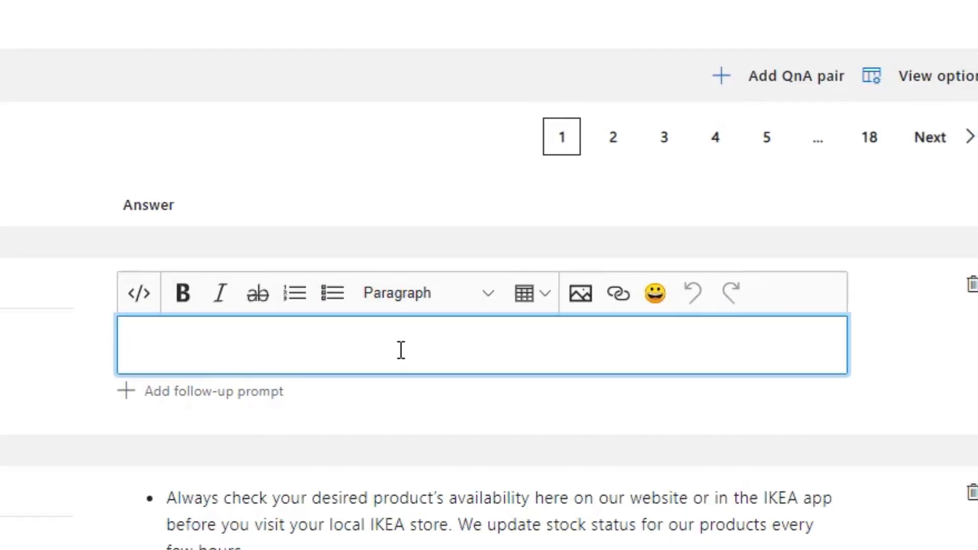
pyautogui.write('This is an an')
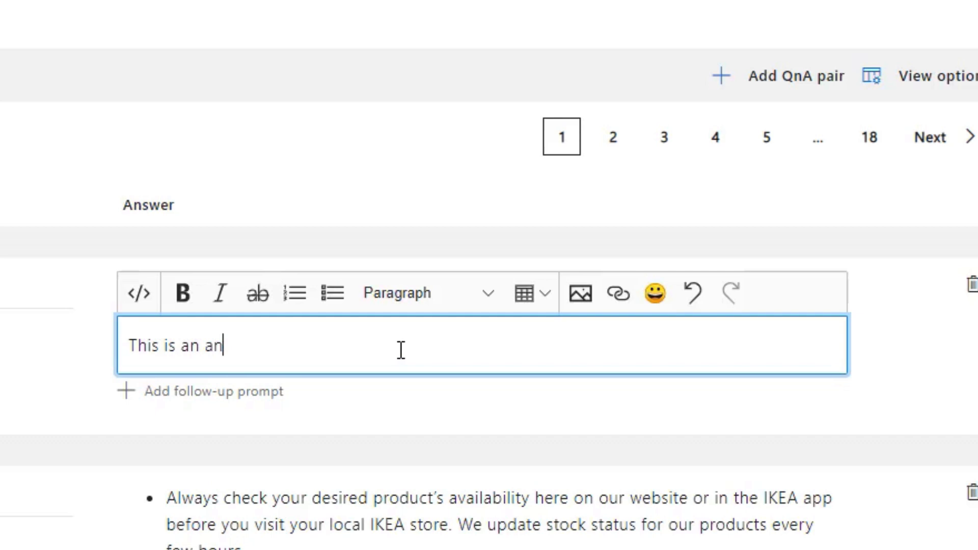
pyautogui.click(651, 293)
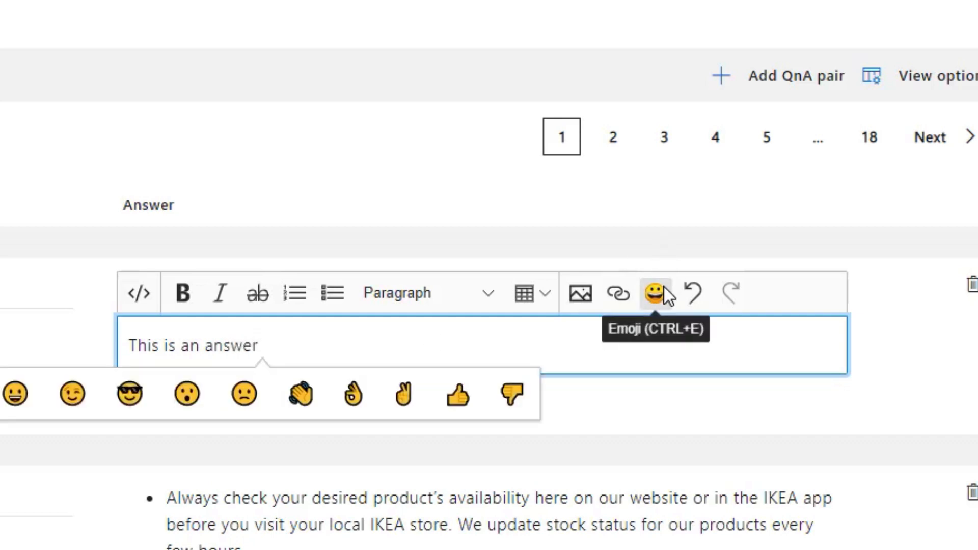
pyautogui.click(16, 392)
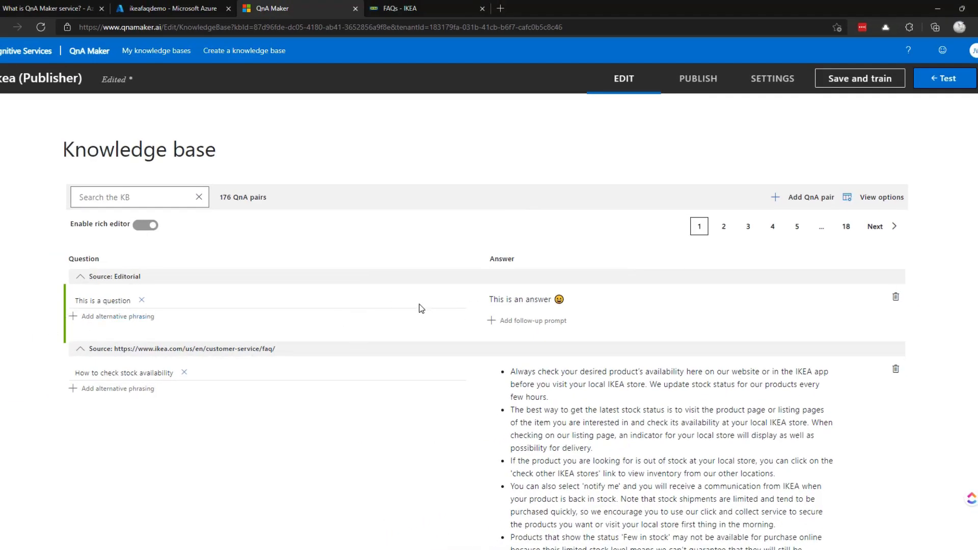
# - Save the knowledge base and test it with 'This is a question'
pyautogui.click(860, 77)
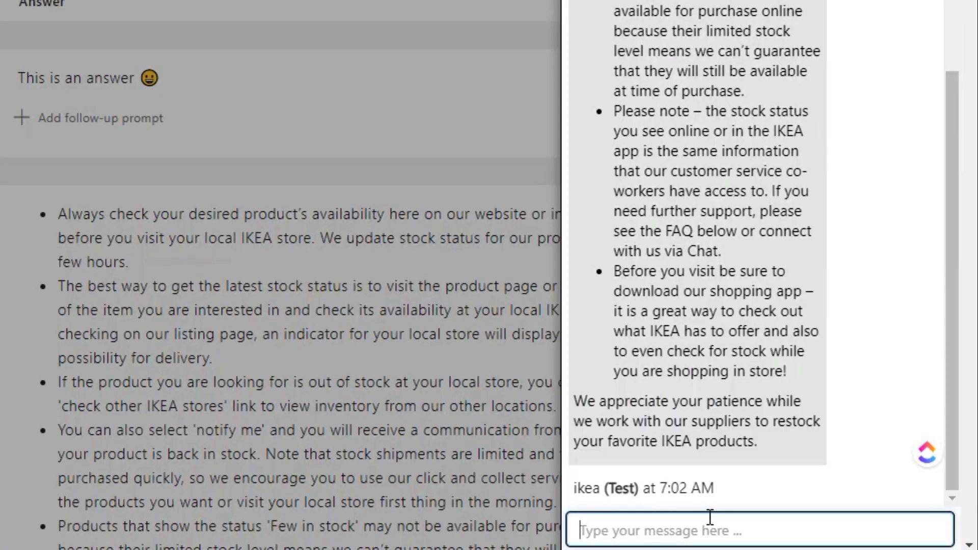
pyautogui.write('This is a question')
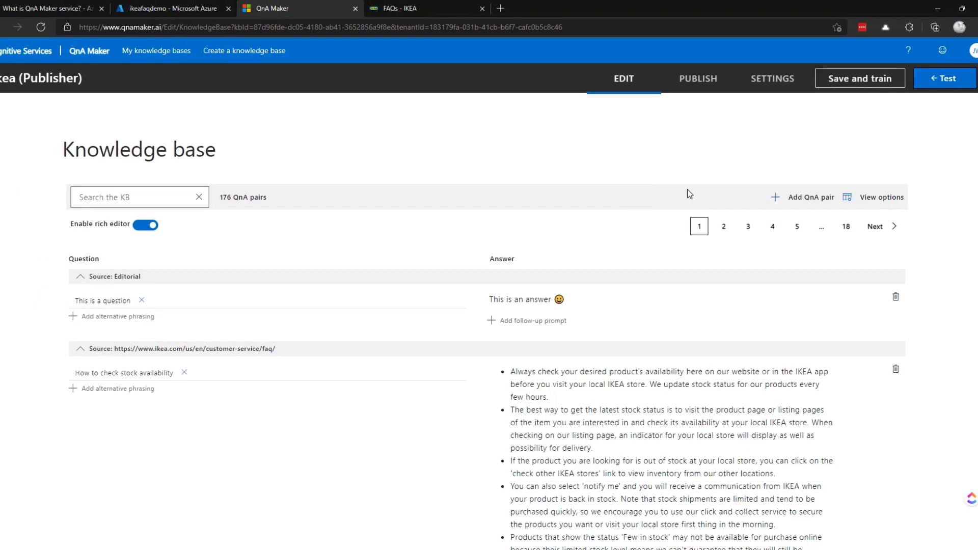
pyautogui.moveTo(342, 404)
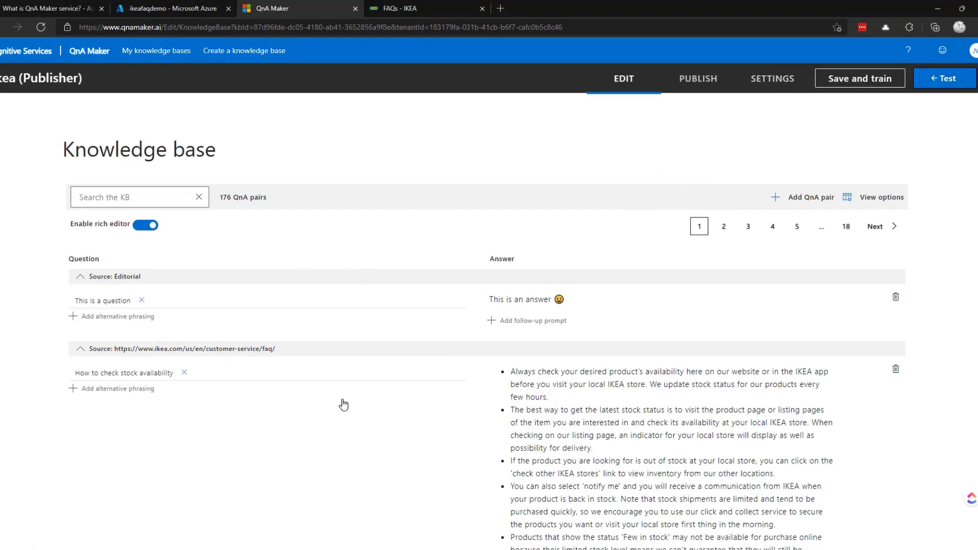
pyautogui.moveTo(466, 314)
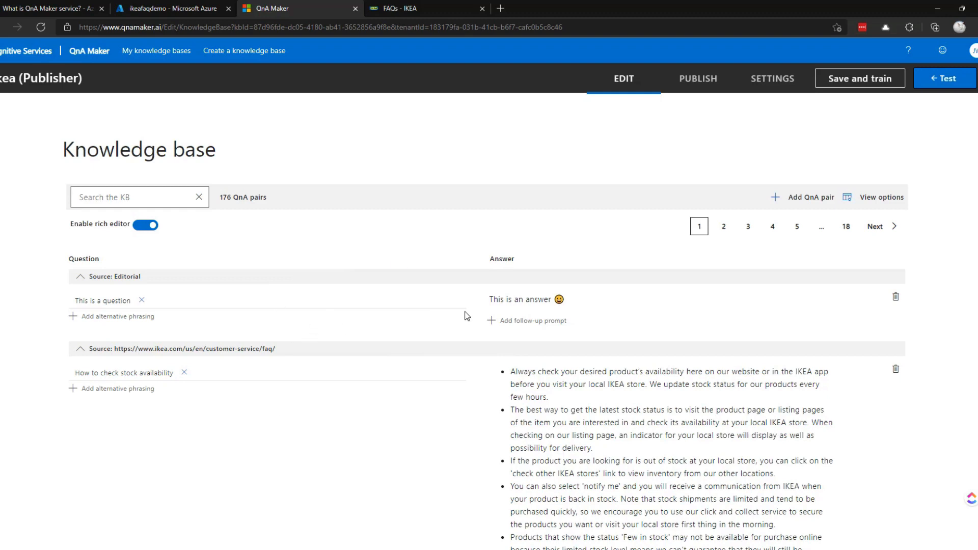
pyautogui.moveTo(400, 170)
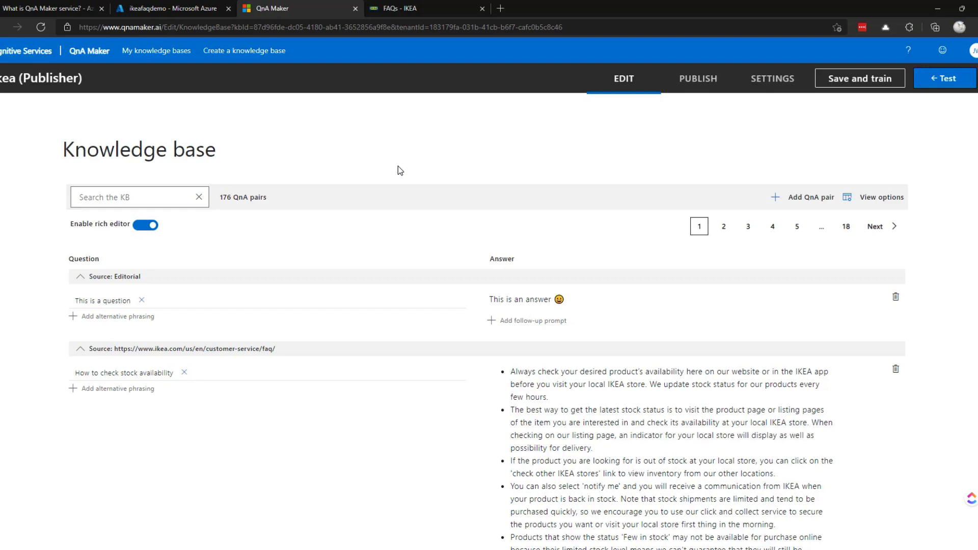
pyautogui.moveTo(250, 345)
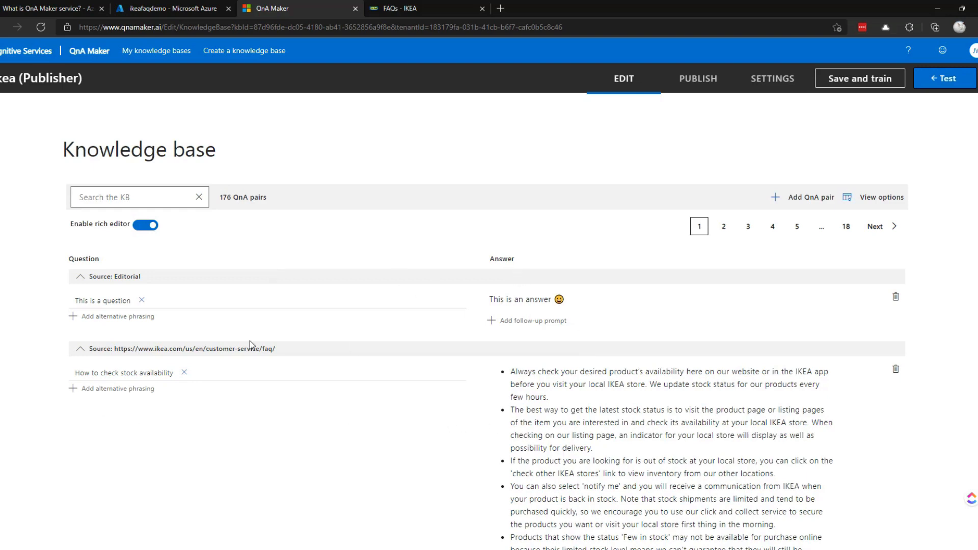
pyautogui.moveTo(450, 227)
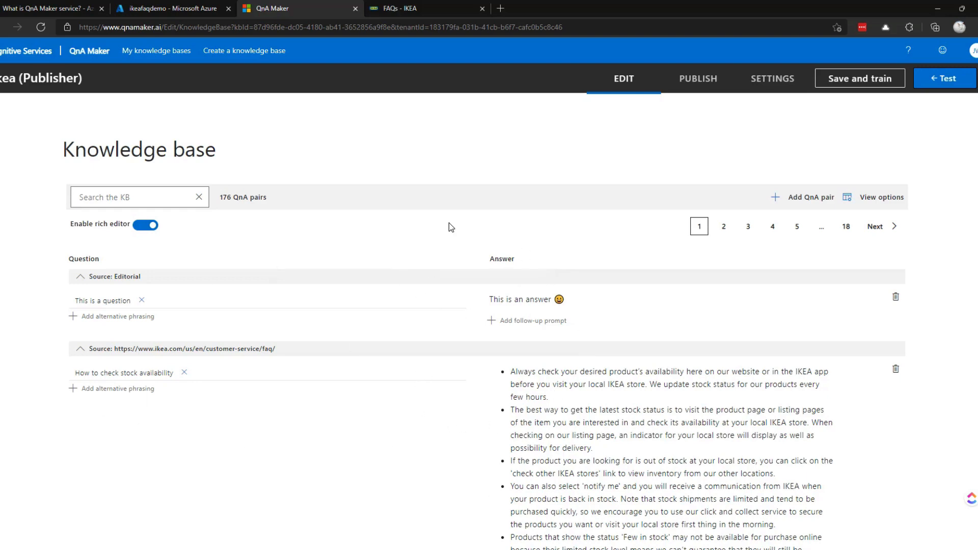
pyautogui.moveTo(478, 126)
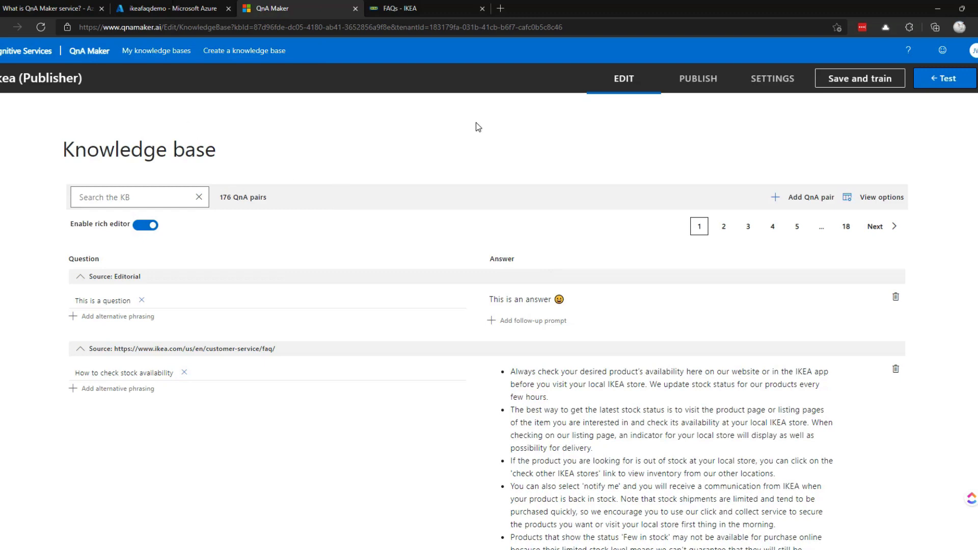
pyautogui.moveTo(532, 149)
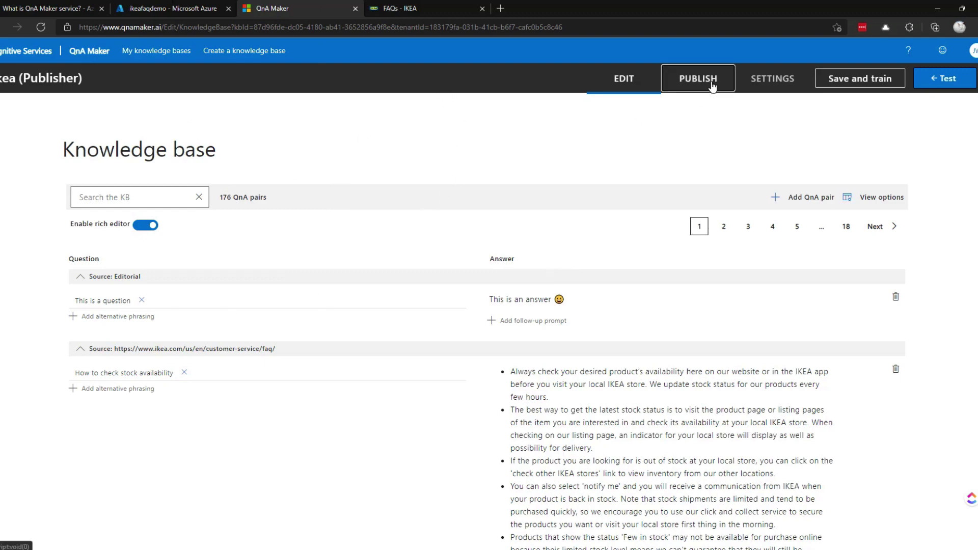
# - Publish the ikea knowledge base and view the Postman and Curl sample requests
pyautogui.click(698, 77)
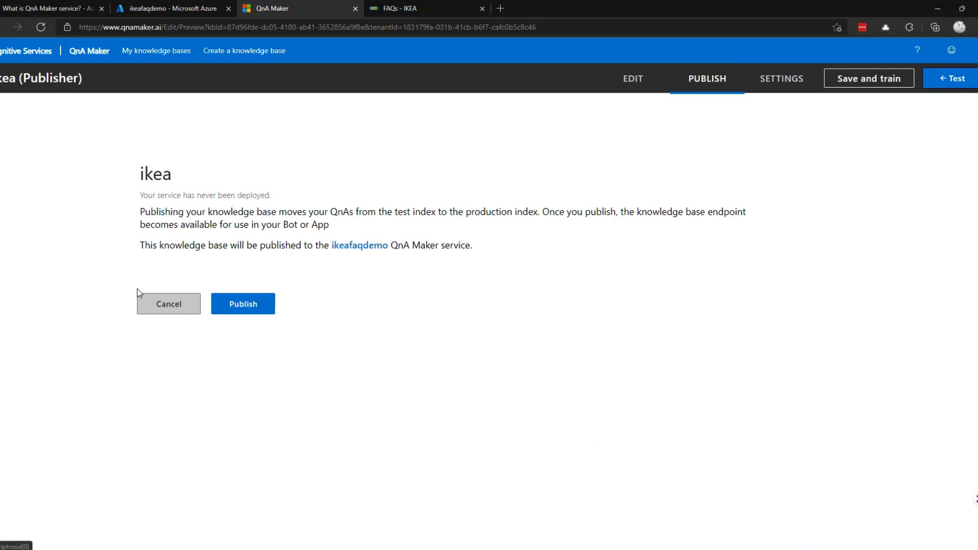
pyautogui.click(242, 303)
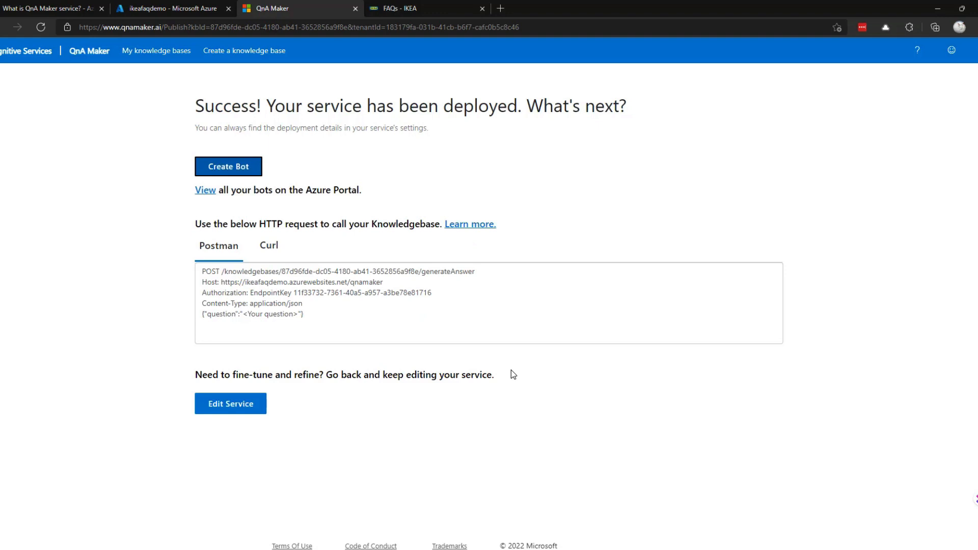
pyautogui.moveTo(245, 255)
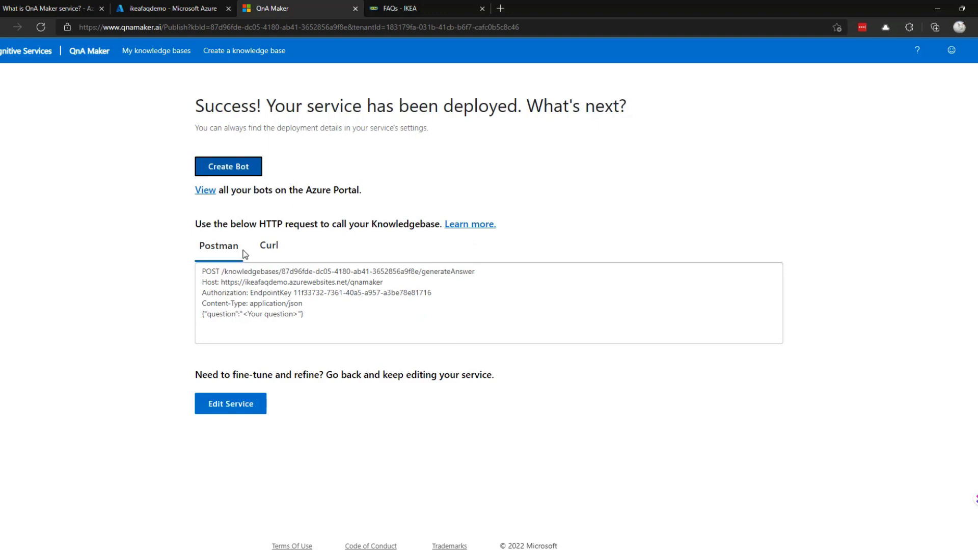
pyautogui.moveTo(255, 229)
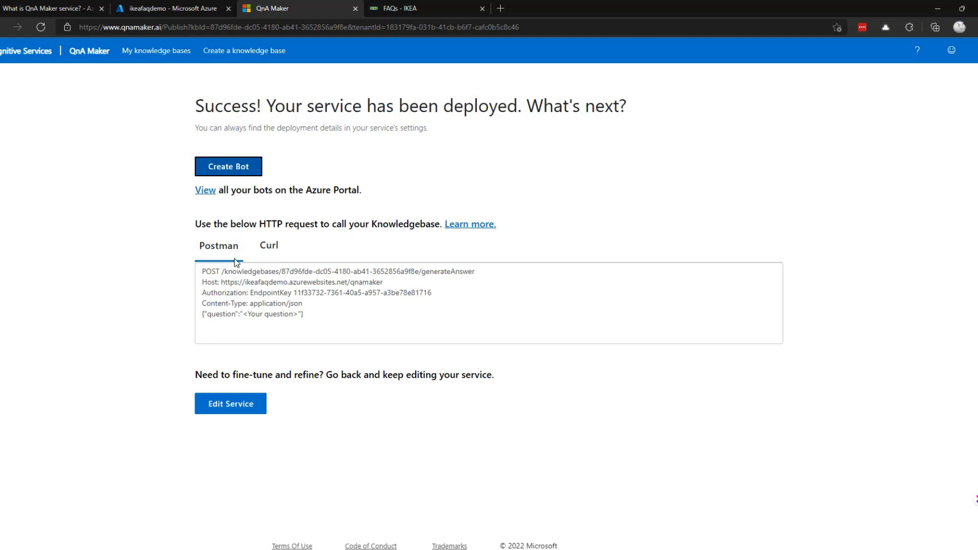
pyautogui.click(269, 245)
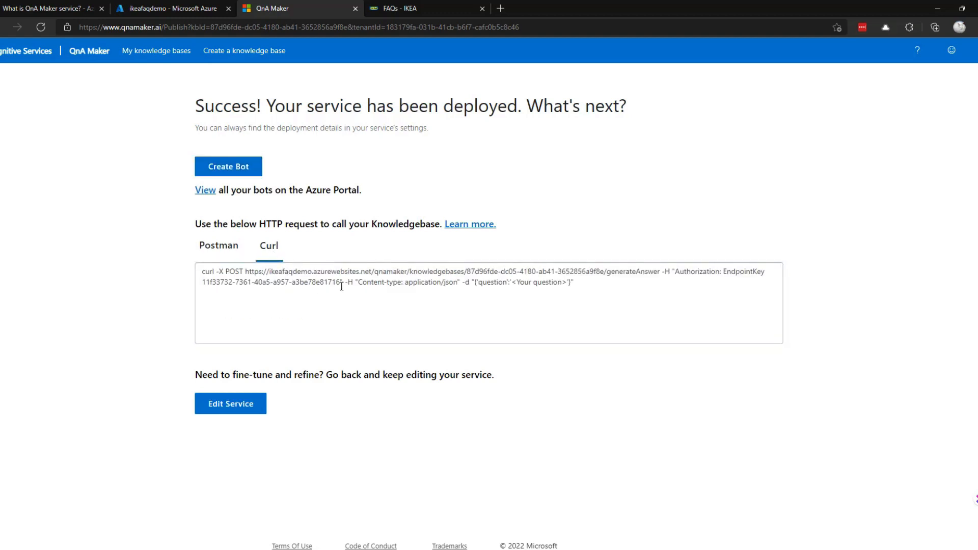
pyautogui.click(218, 245)
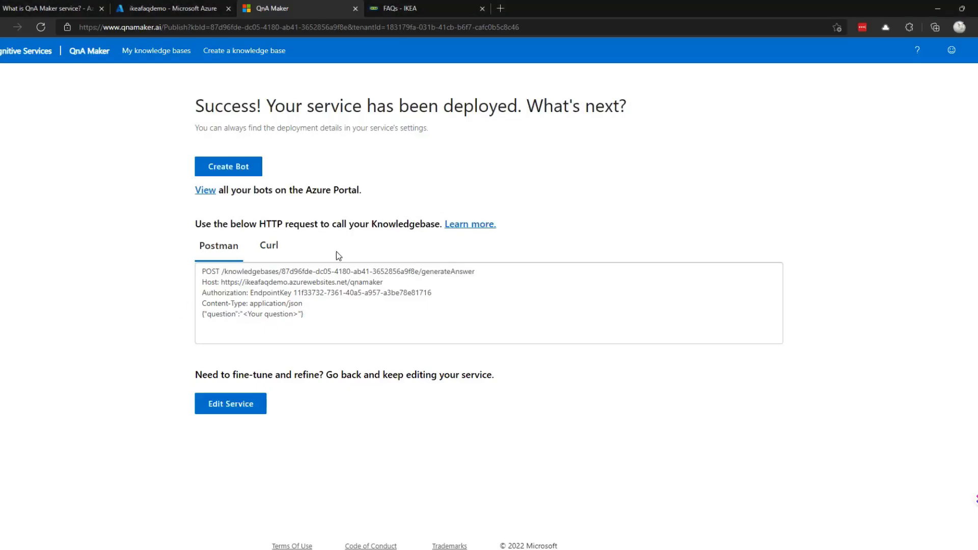
pyautogui.moveTo(220, 282)
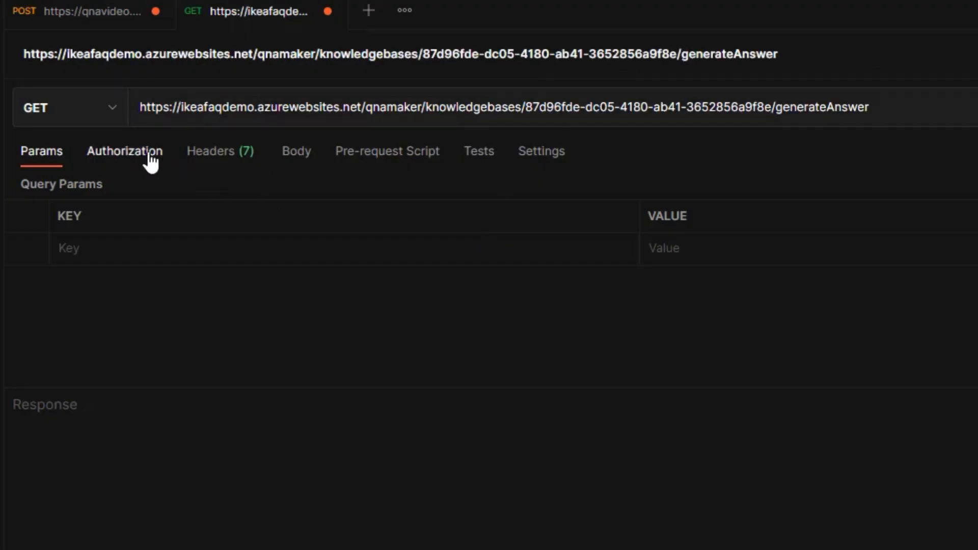
# - Authorize the request with an API Key named Authorization holding the endpoint key, sent in the header
pyautogui.click(125, 151)
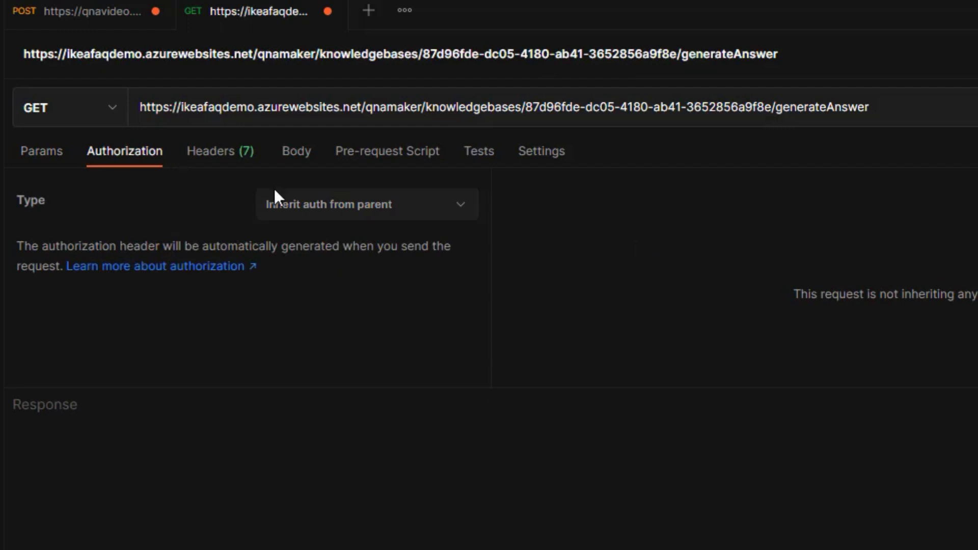
pyautogui.click(367, 203)
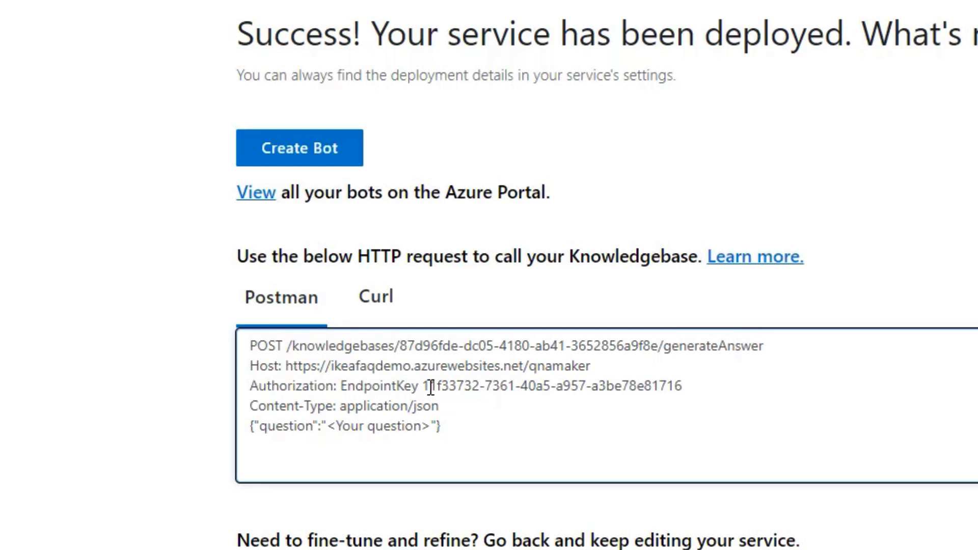
pyautogui.moveTo(422, 386); pyautogui.dragTo(683, 385)
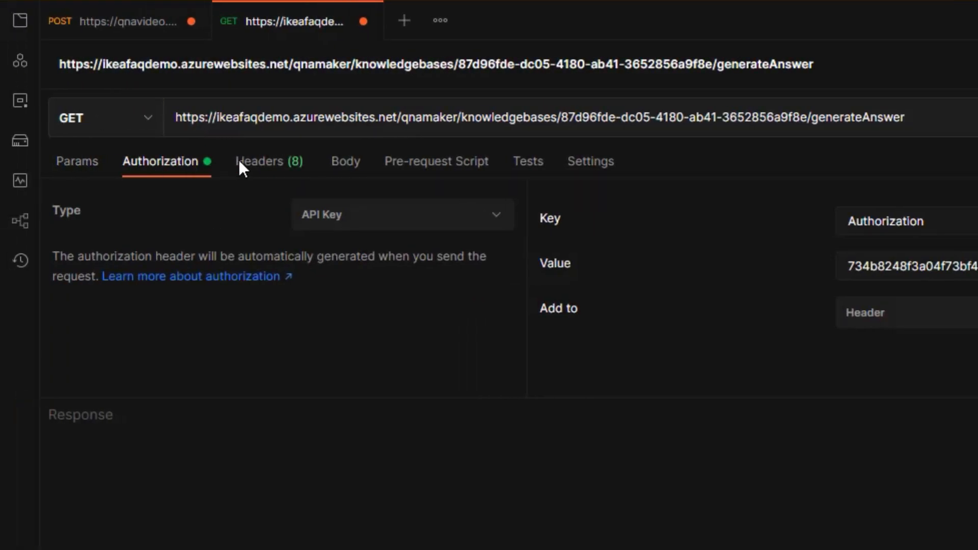
# - Add a Content-Type header with value application/json to the request
pyautogui.click(268, 161)
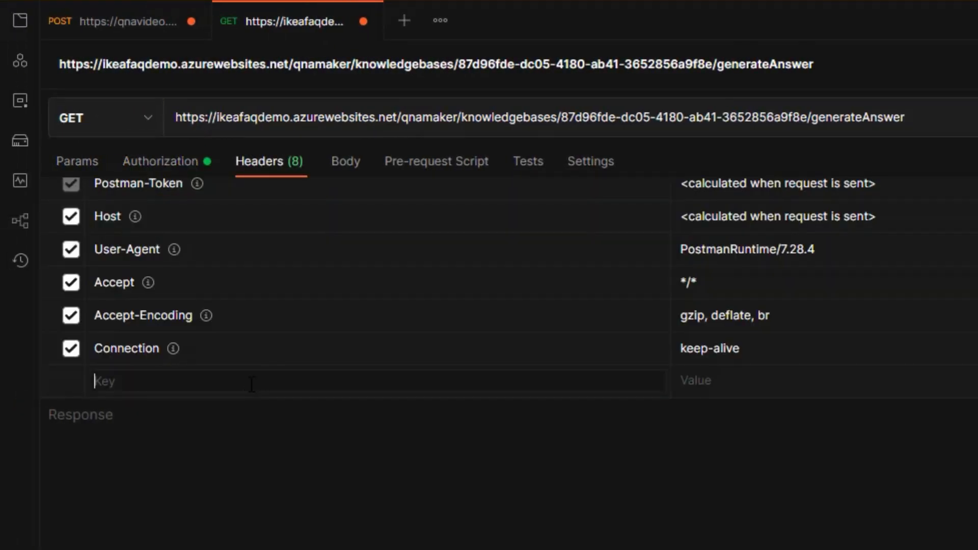
pyautogui.write('Content-ty')
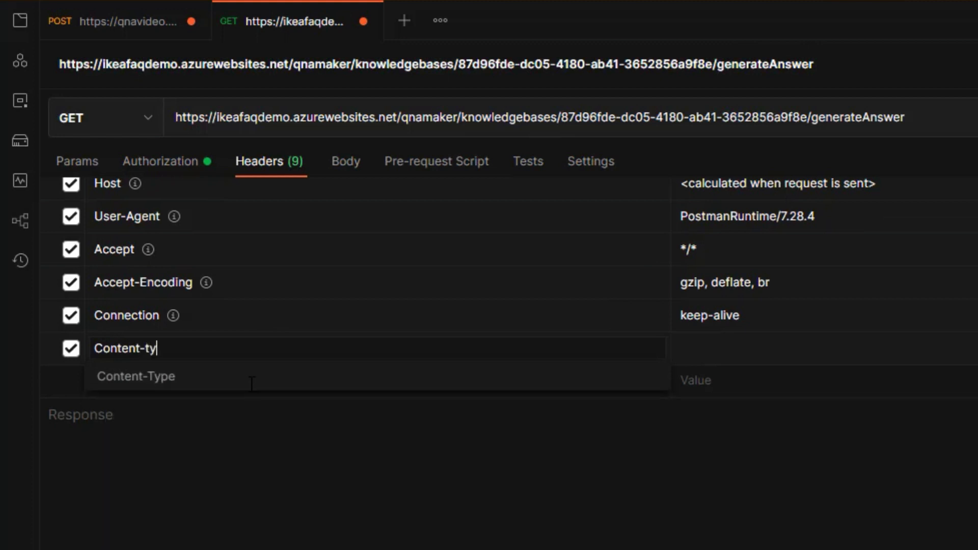
pyautogui.write('e')
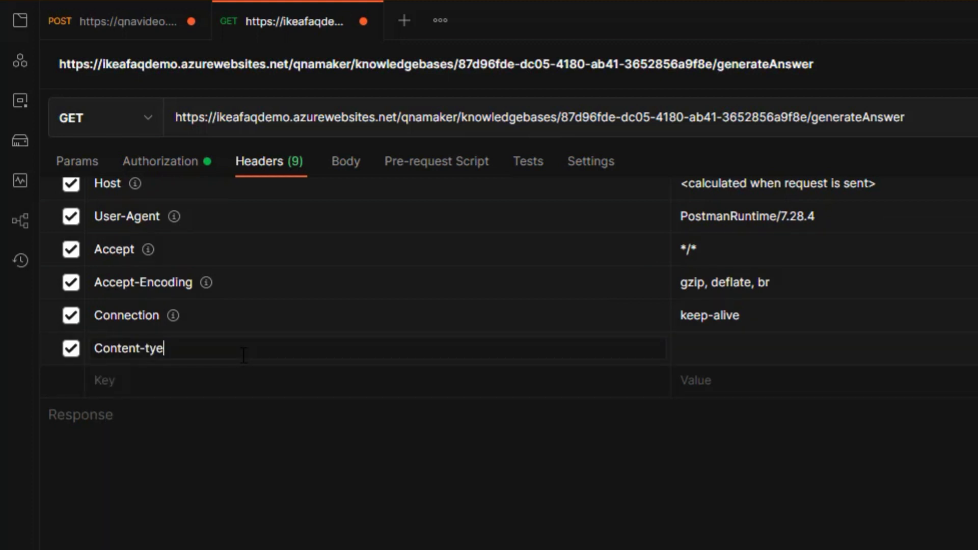
pyautogui.write('Content-Type')
pyautogui.click(825, 349)
pyautogui.write('application/json')
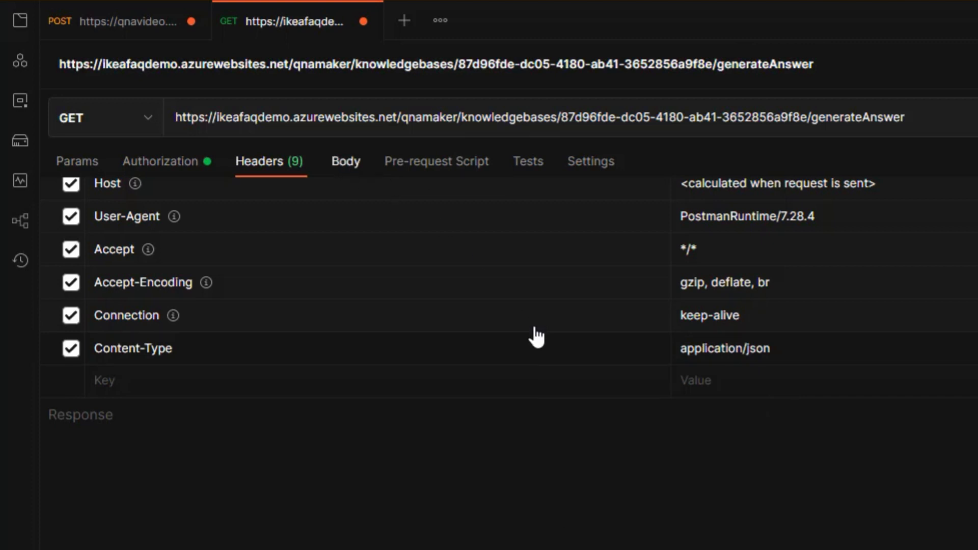
# - Give the request a raw JSON body whose question reads "This is a question"
pyautogui.click(345, 161)
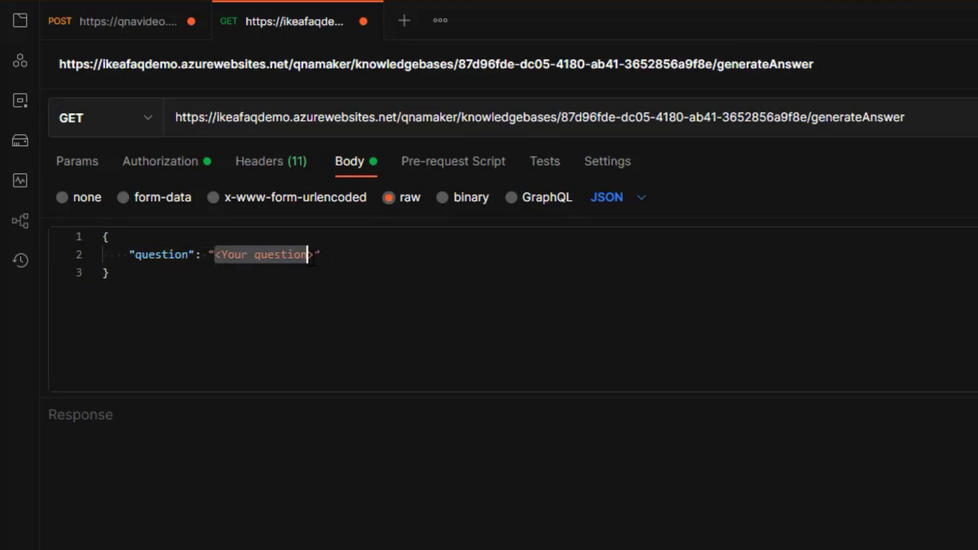
pyautogui.write('This is a question"')
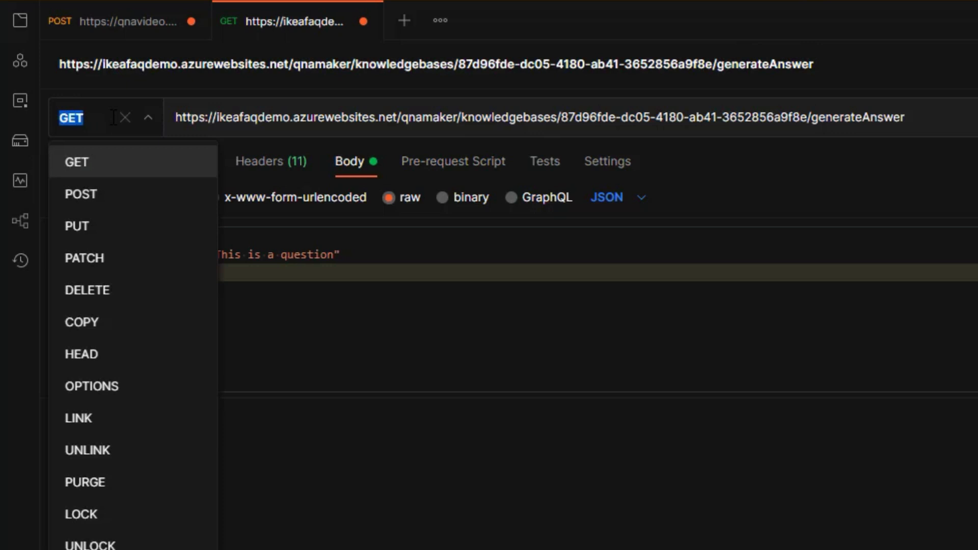
# - Send the request as POST and view the response "This is an answer" with score 100
pyautogui.click(80, 193)
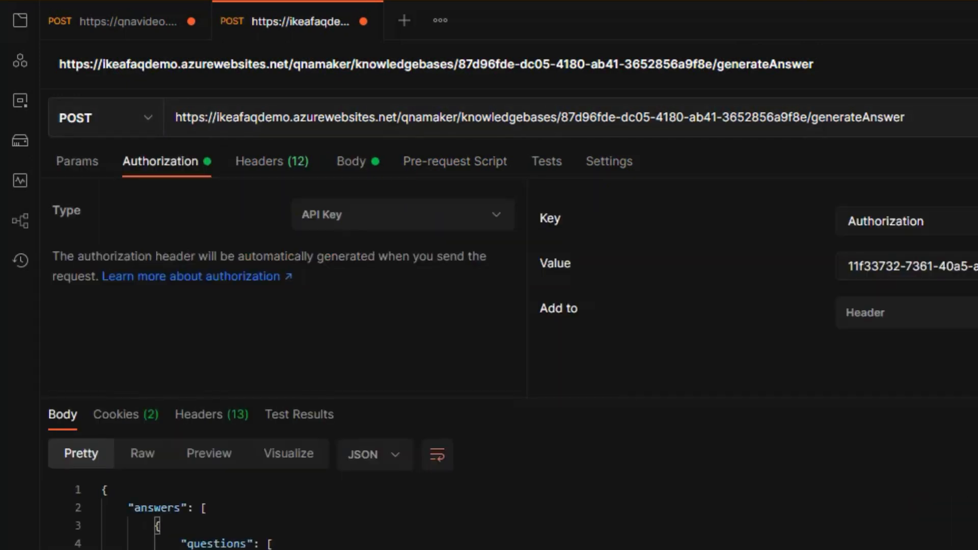
pyautogui.scroll(-3)
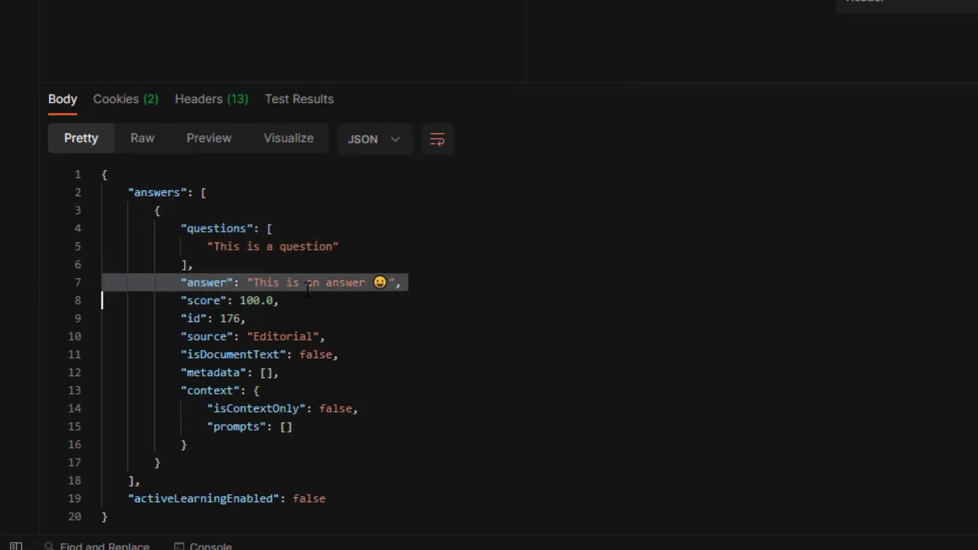
pyautogui.click(476, 283)
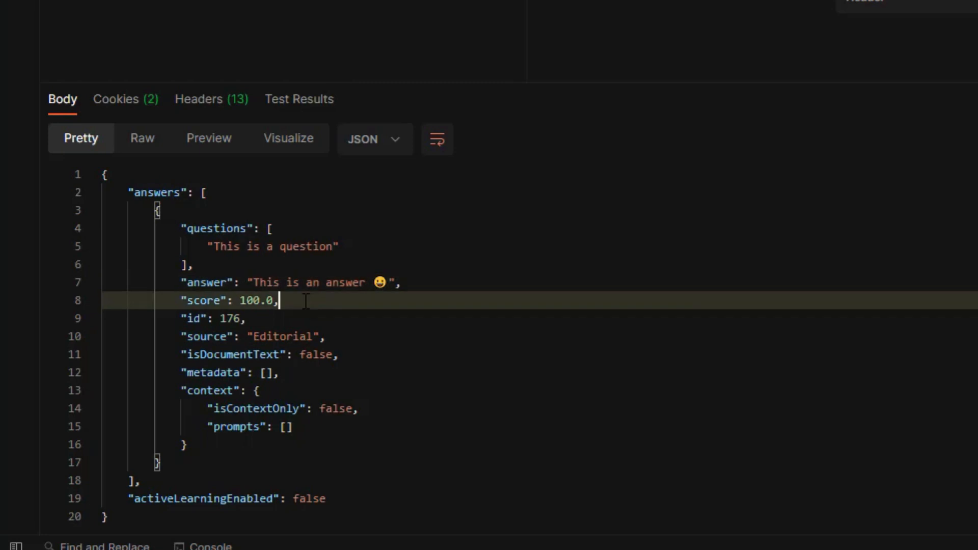
pyautogui.click(240, 317)
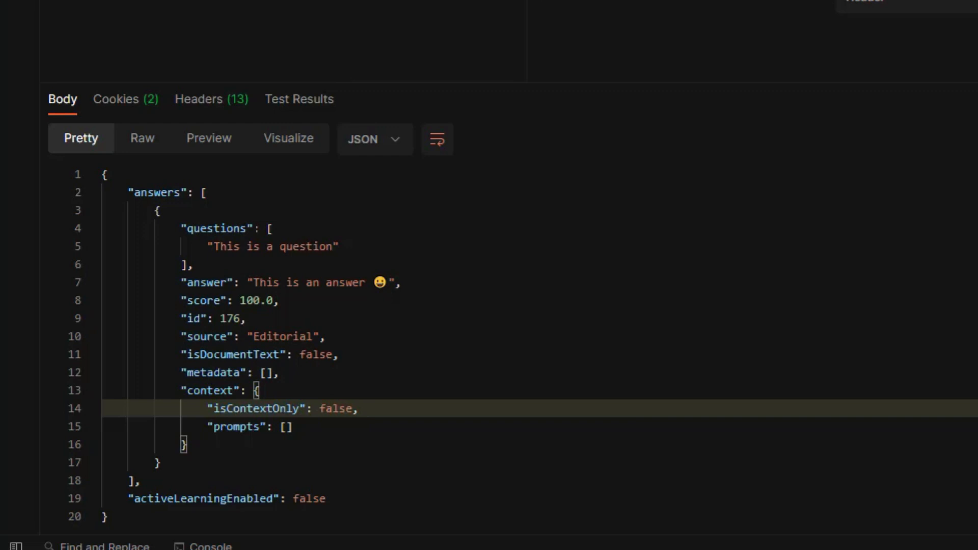
pyautogui.moveTo(858, 357)
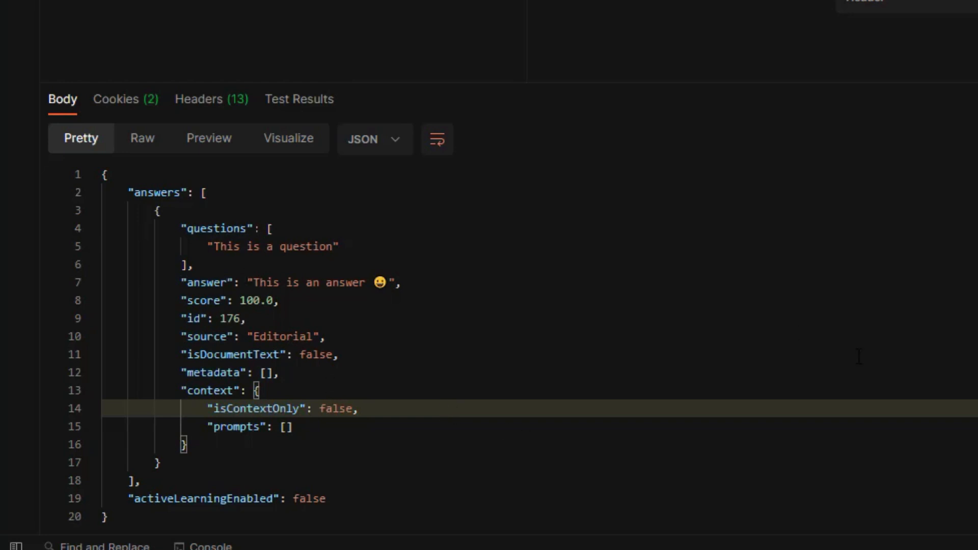